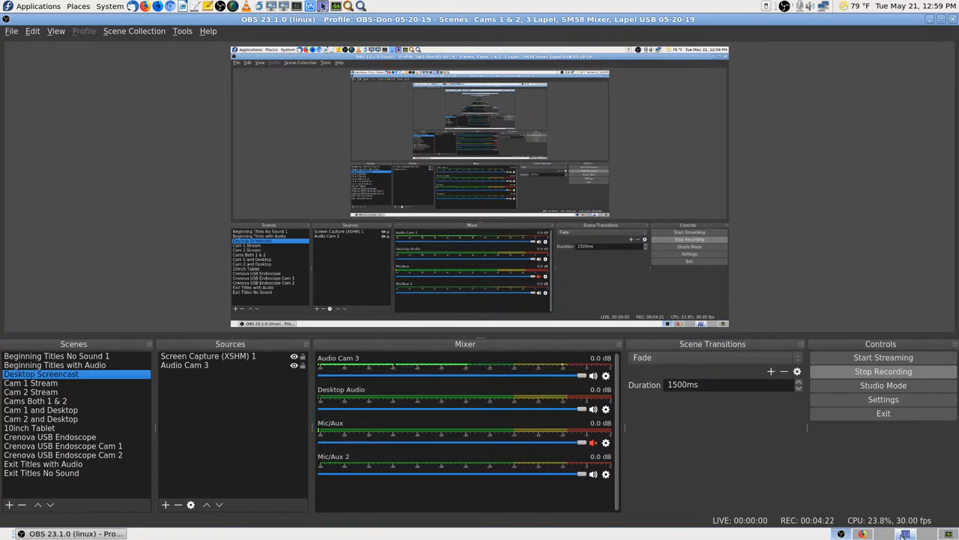
mouse_move(905, 533)
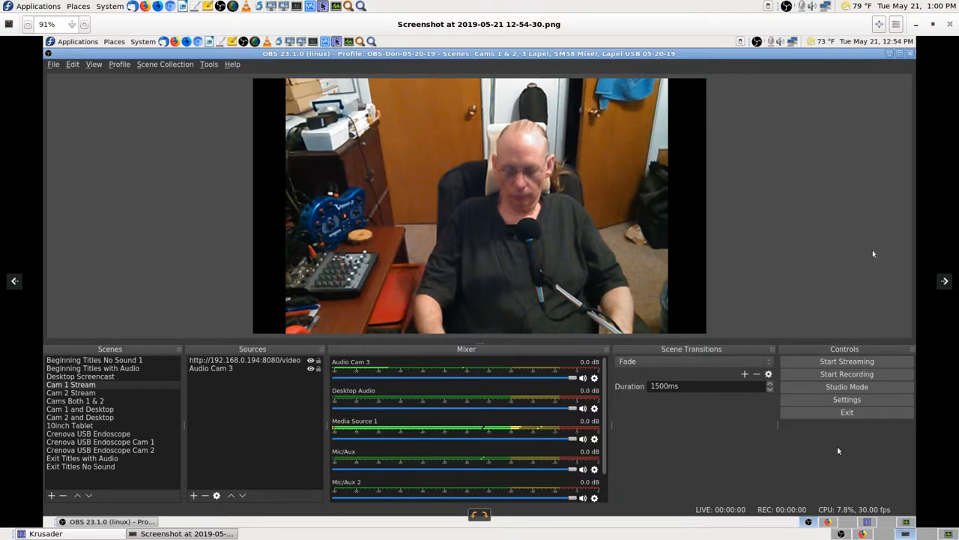
mouse_move(692, 455)
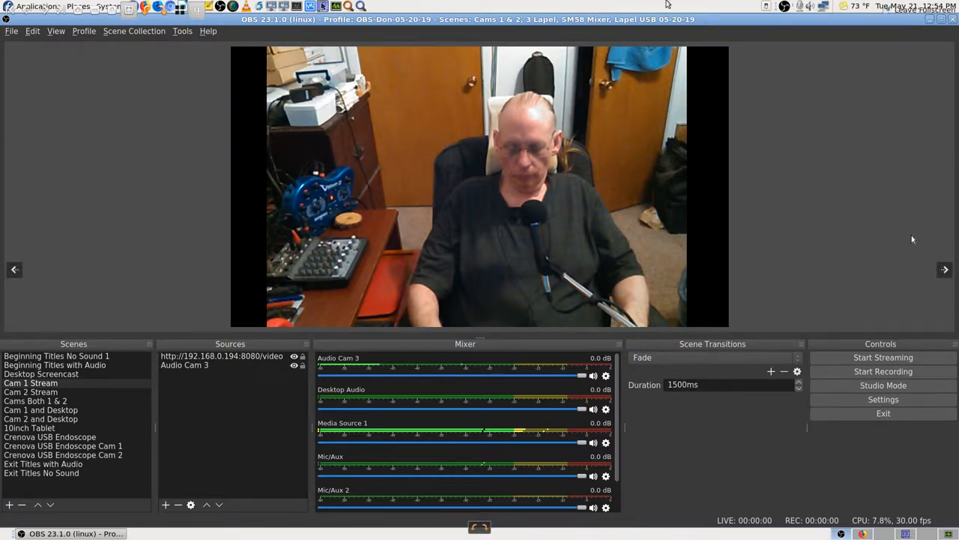
mouse_move(807, 249)
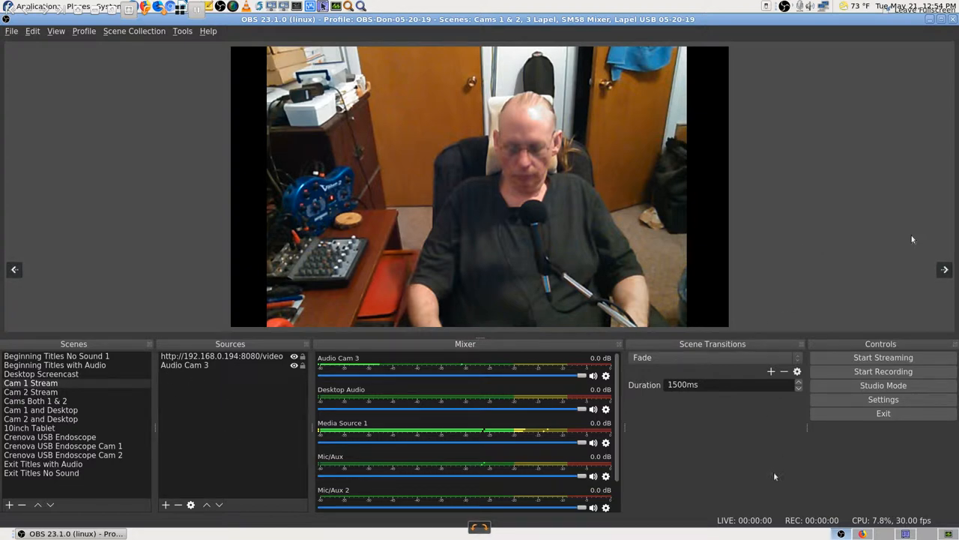
mouse_move(737, 467)
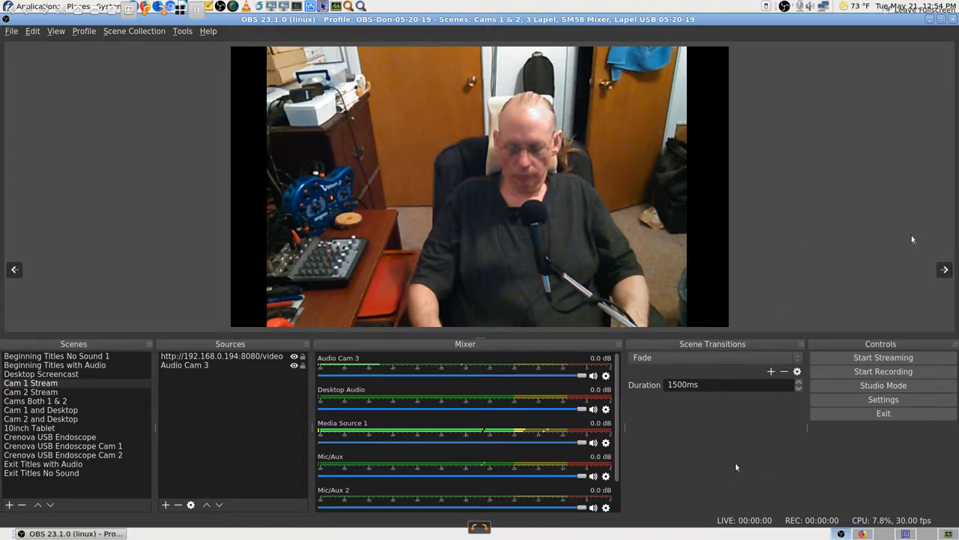
mouse_move(477, 198)
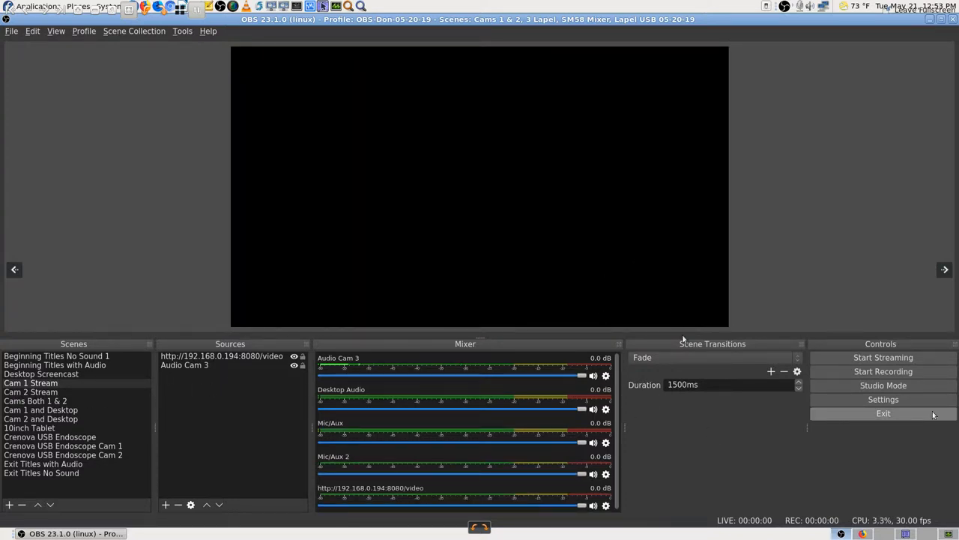
mouse_move(595, 215)
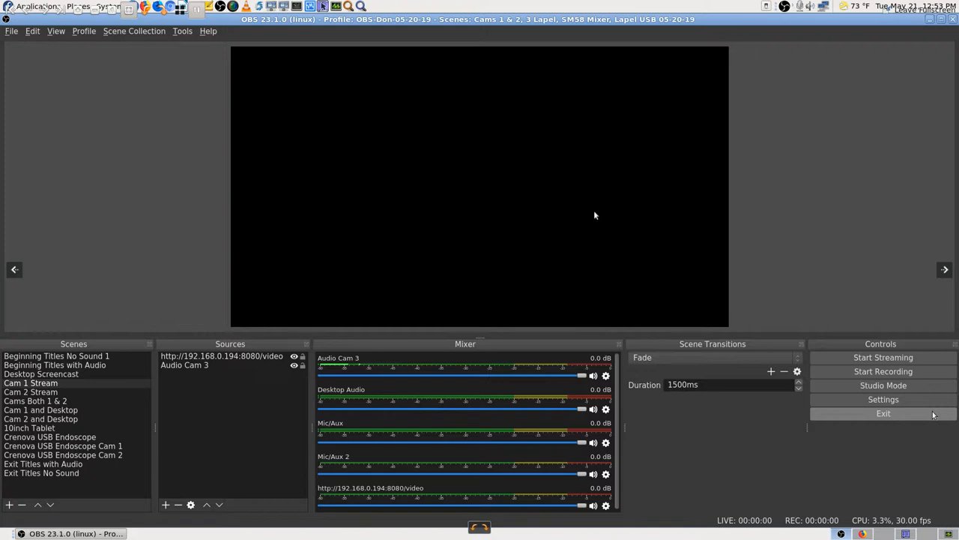
mouse_move(438, 333)
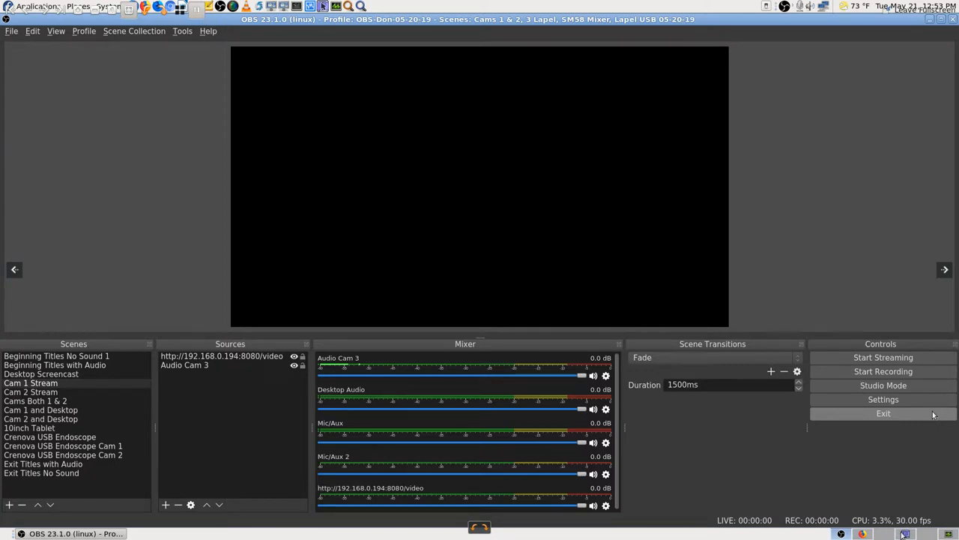
mouse_move(213, 194)
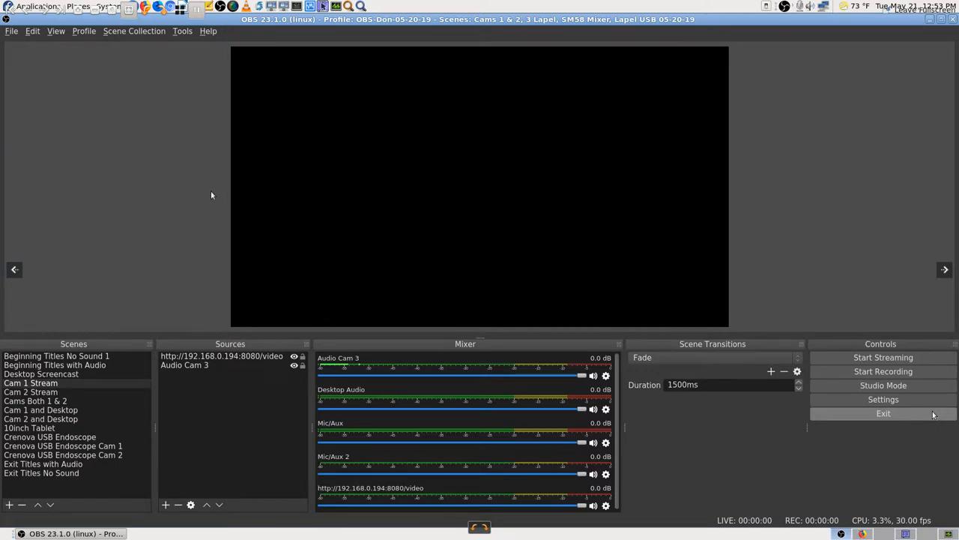
mouse_move(198, 183)
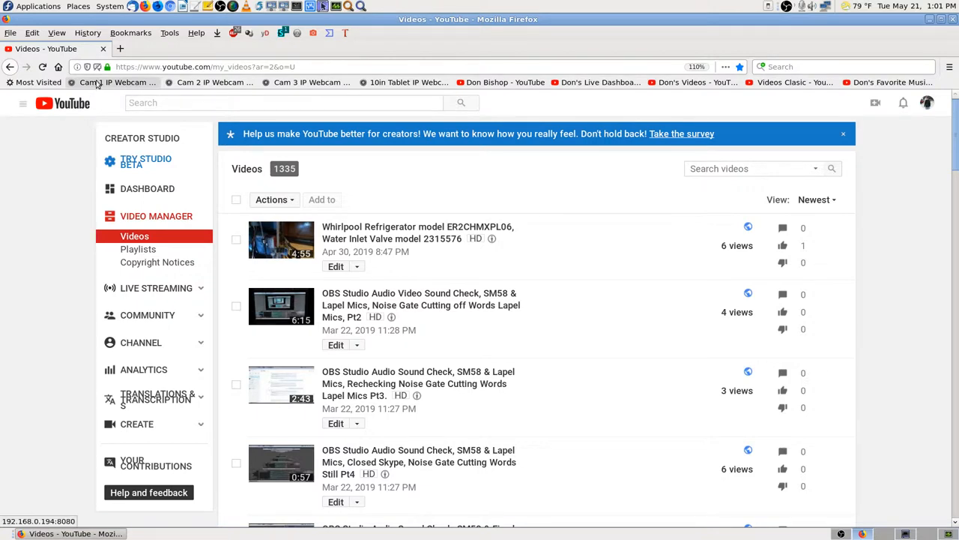
Step: View the Cam 1 IP Webcam control page in Firefox and look further down it
left_click(116, 81)
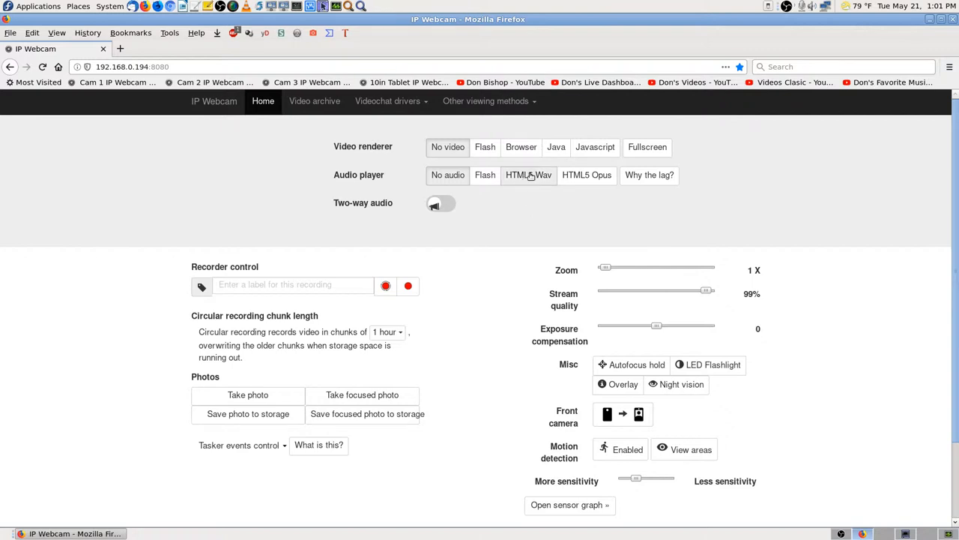
mouse_move(372, 141)
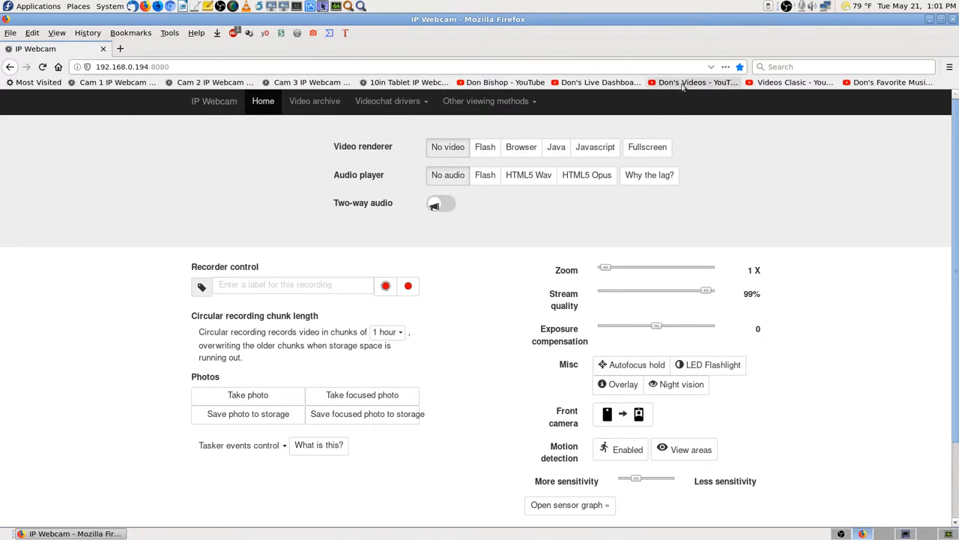
mouse_move(858, 157)
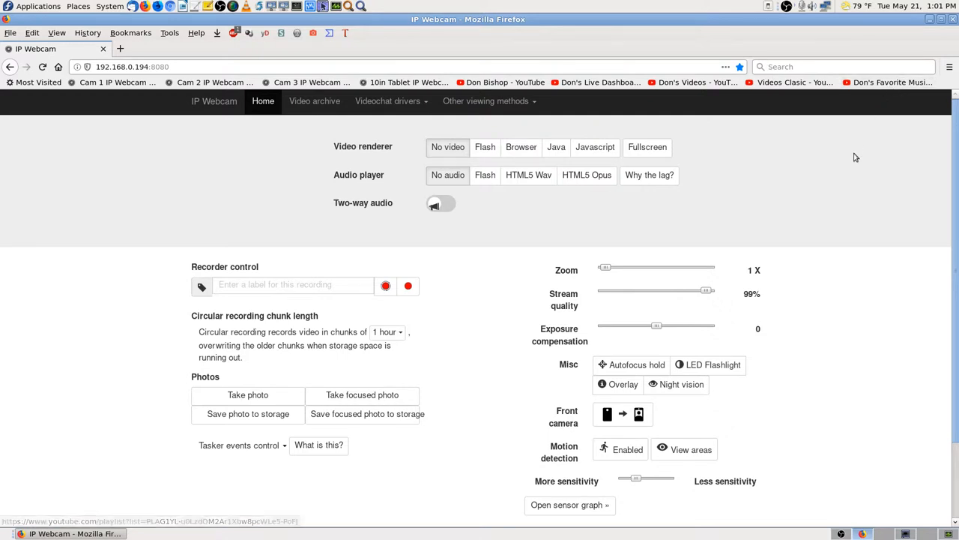
mouse_move(300, 180)
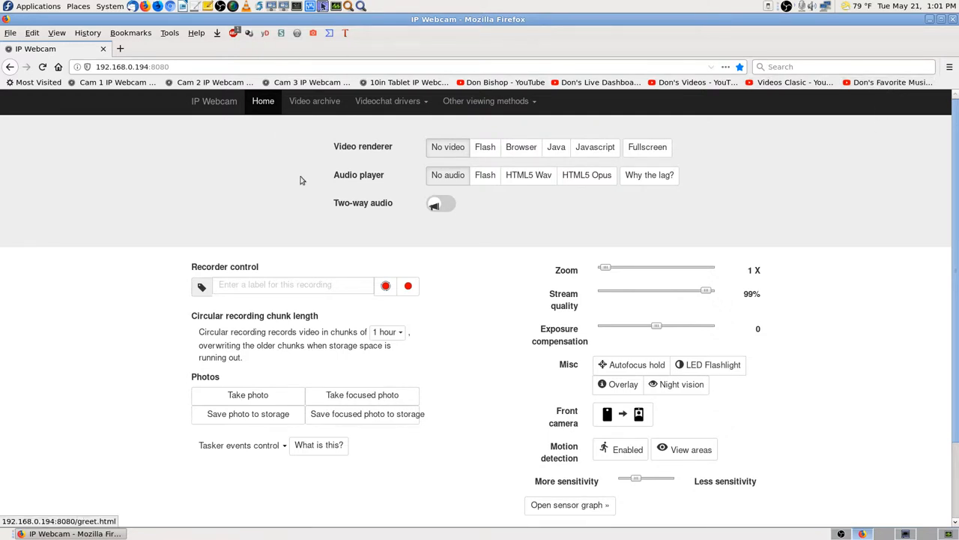
scroll("down", 3)
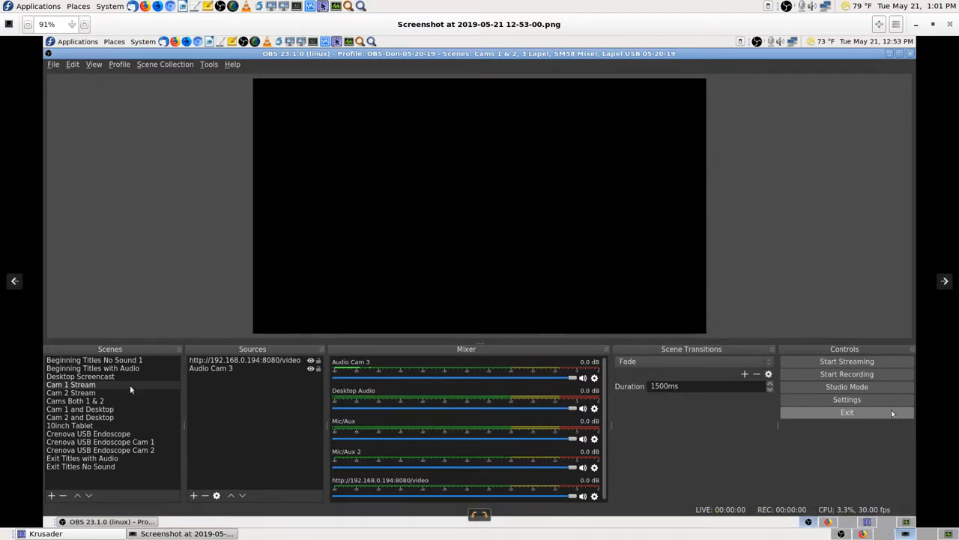
mouse_move(407, 265)
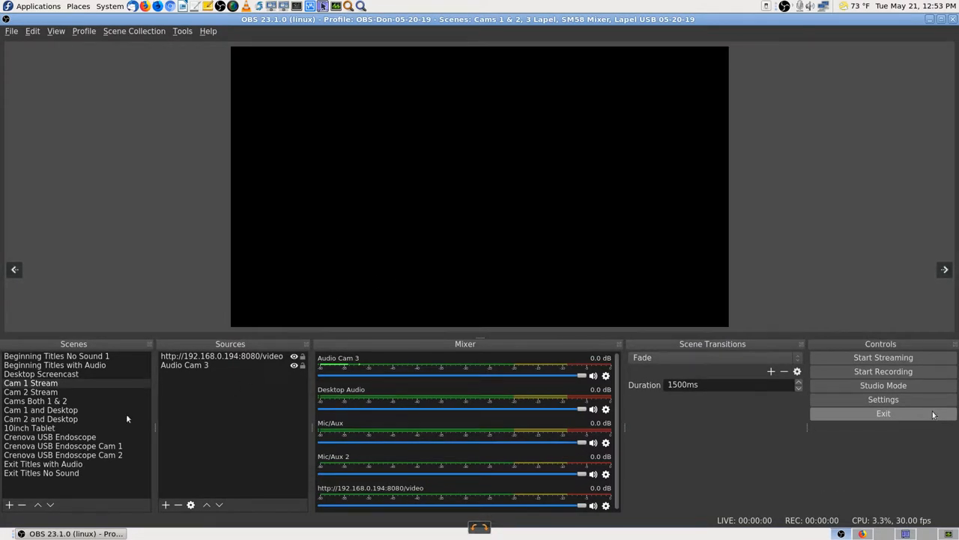
mouse_move(111, 426)
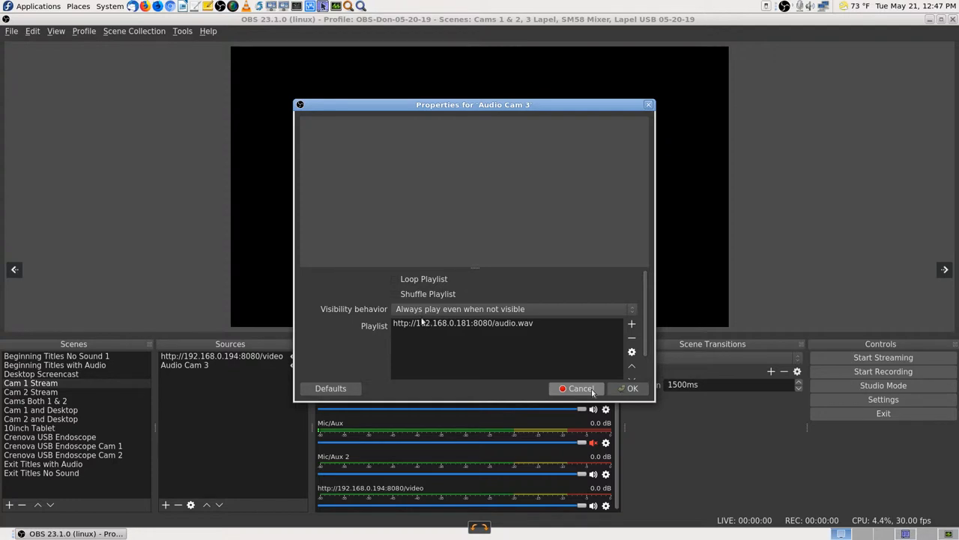
mouse_move(492, 356)
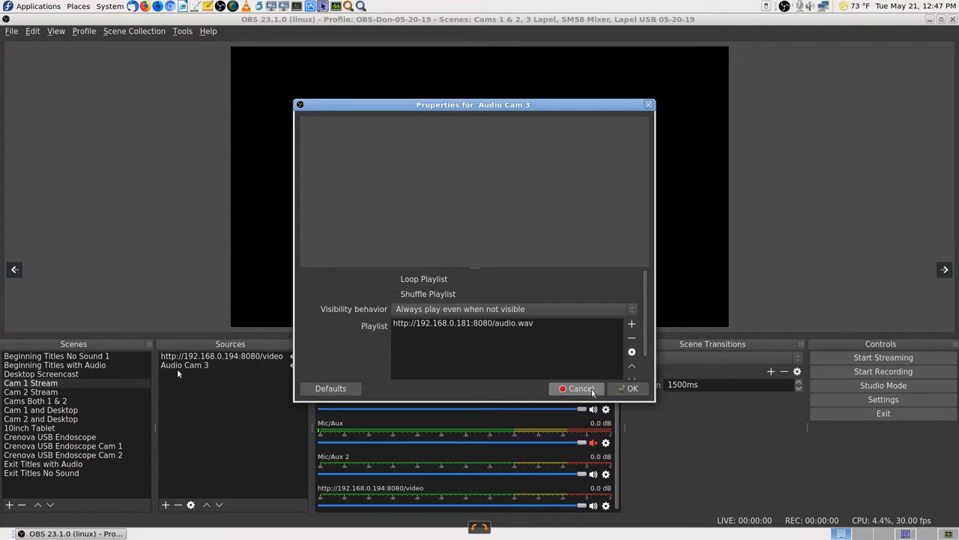
mouse_move(482, 350)
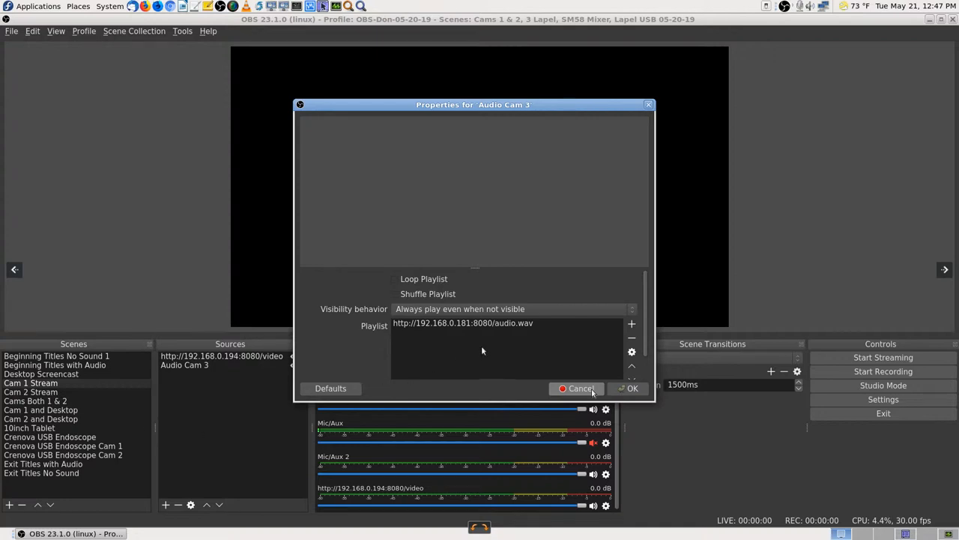
mouse_move(489, 346)
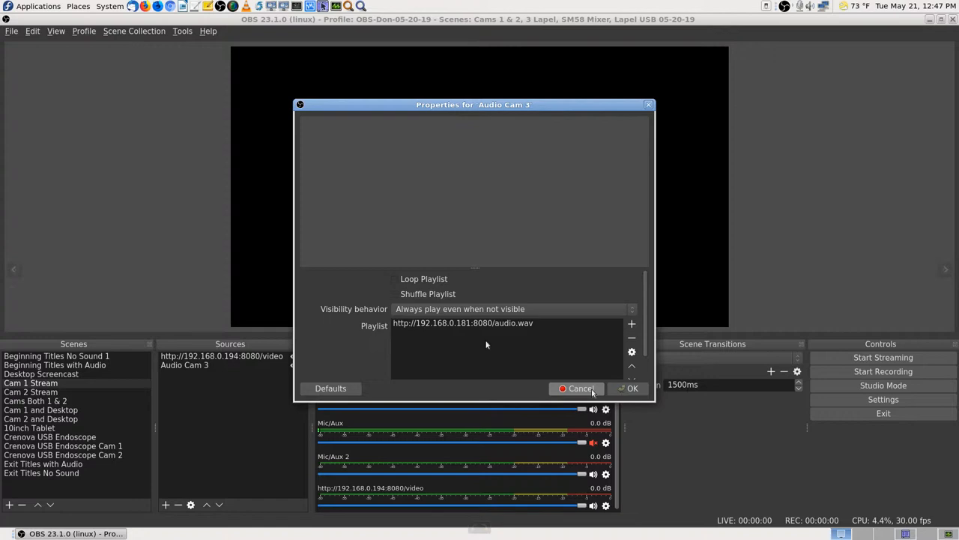
mouse_move(515, 348)
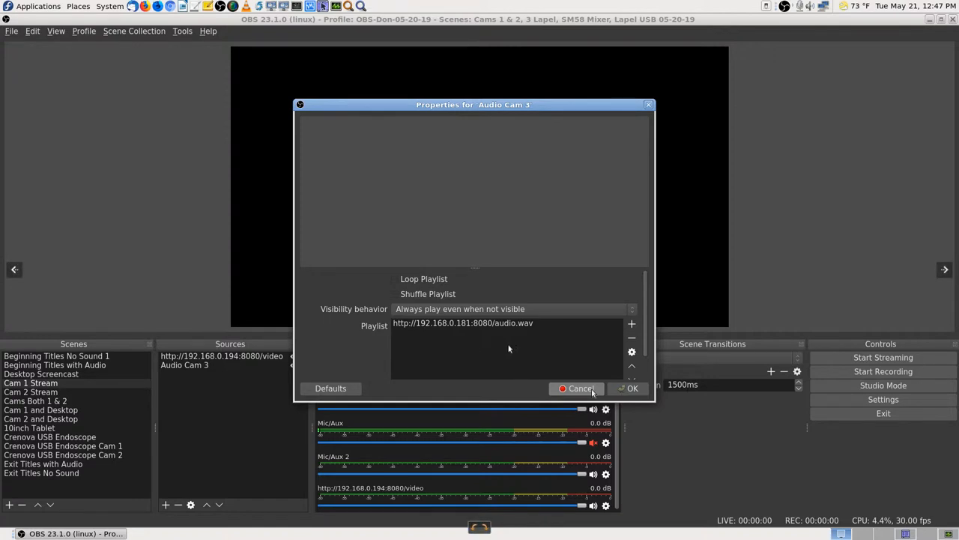
mouse_move(449, 353)
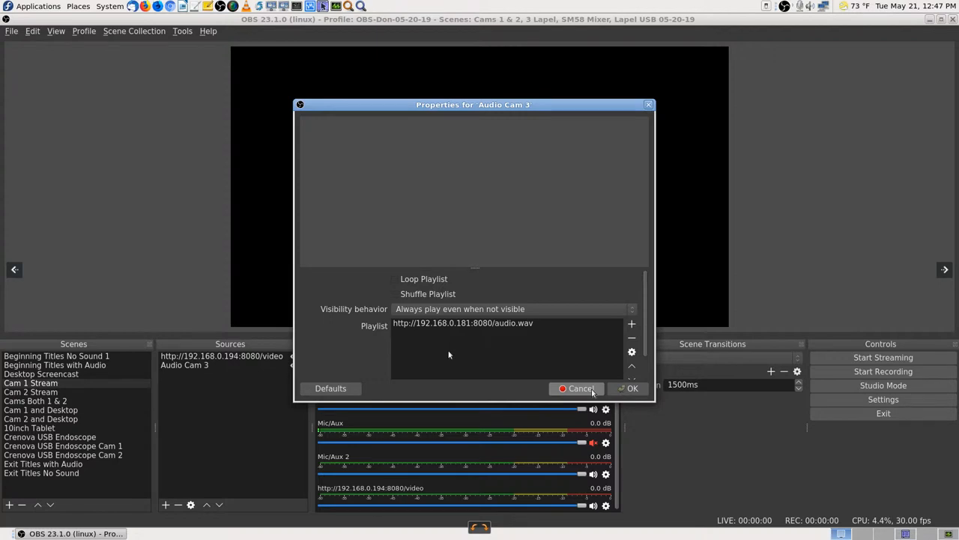
mouse_move(423, 343)
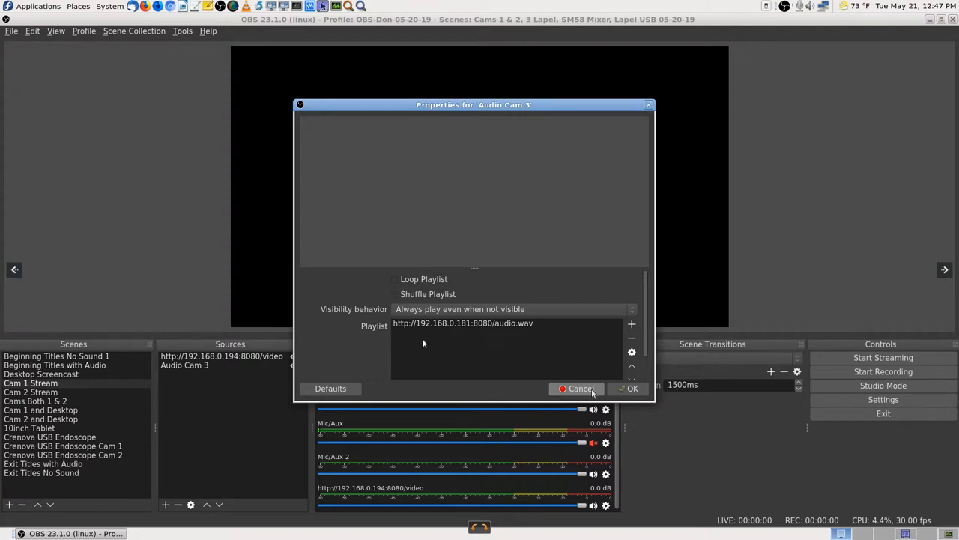
mouse_move(465, 343)
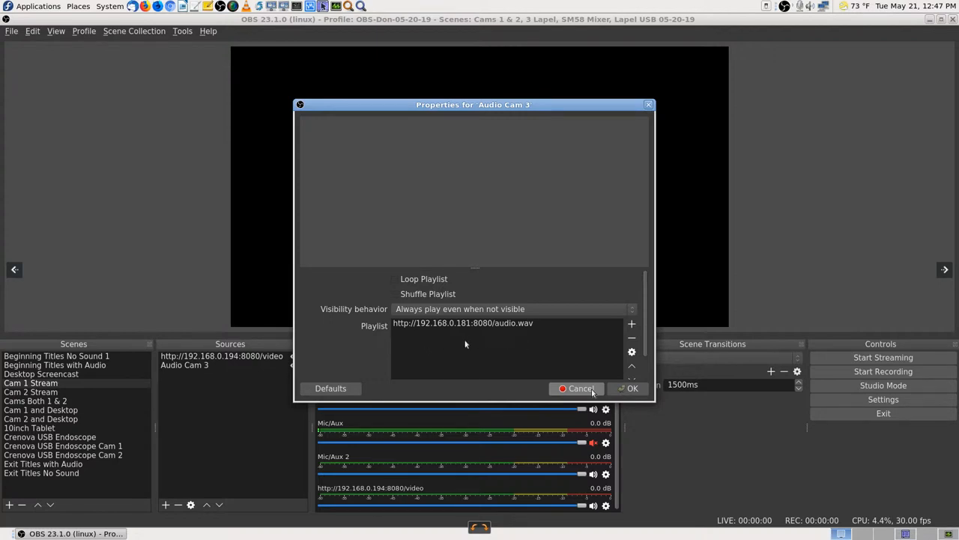
mouse_move(402, 335)
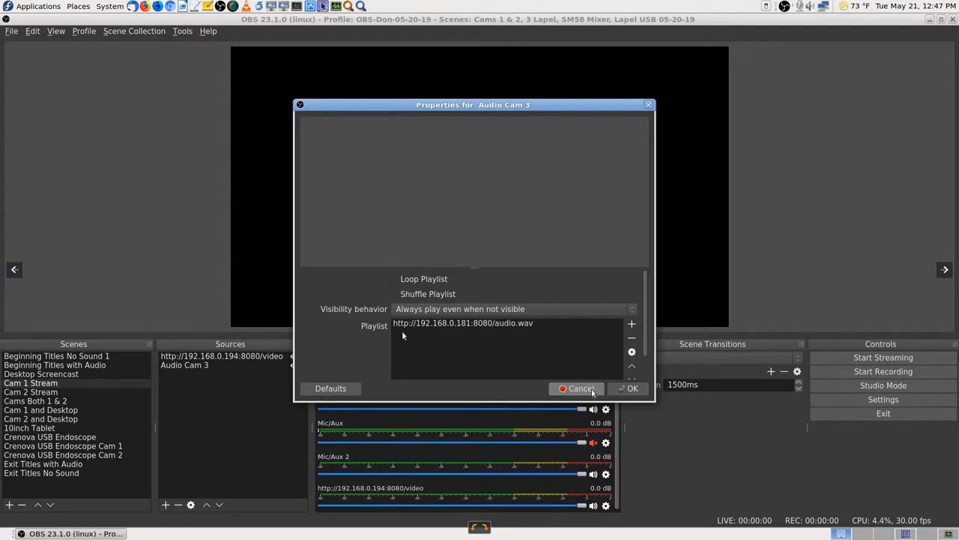
mouse_move(447, 339)
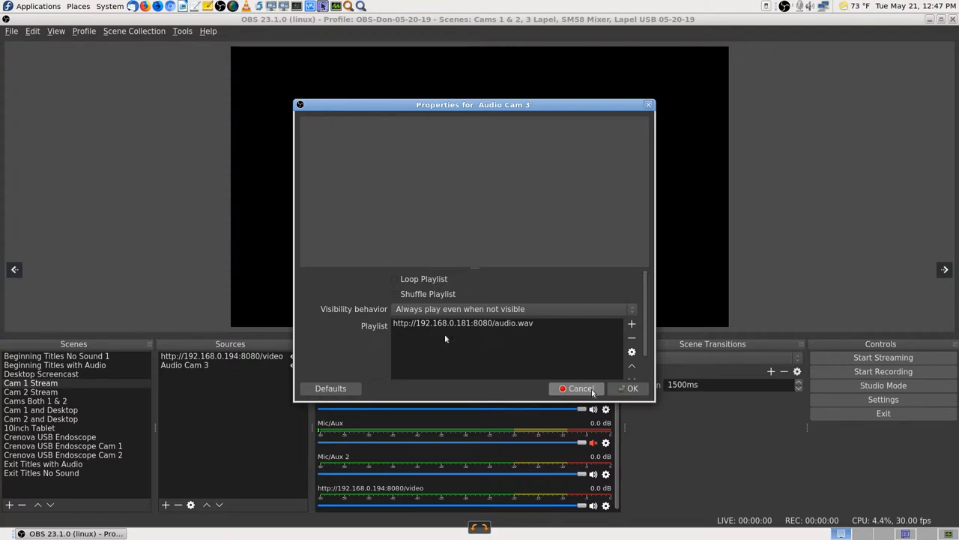
mouse_move(477, 343)
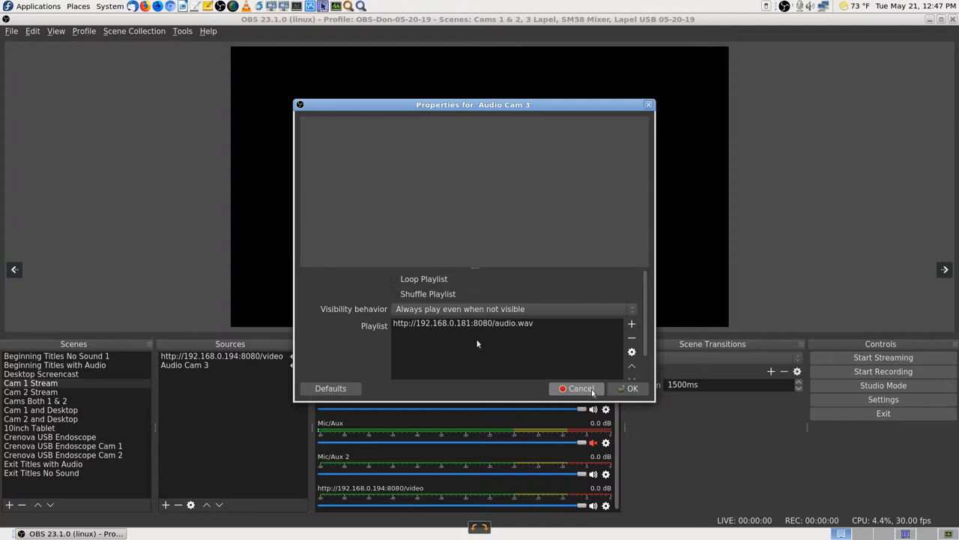
mouse_move(537, 318)
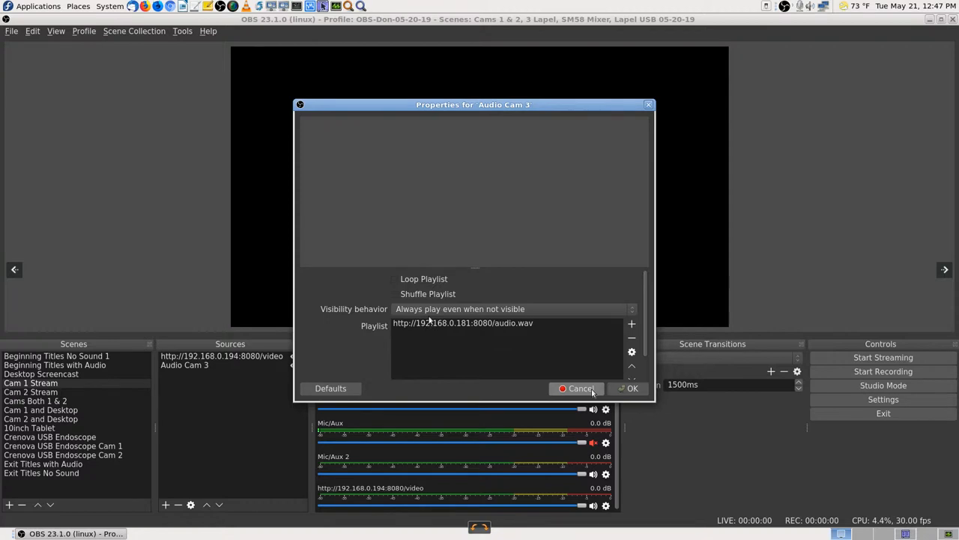
mouse_move(549, 339)
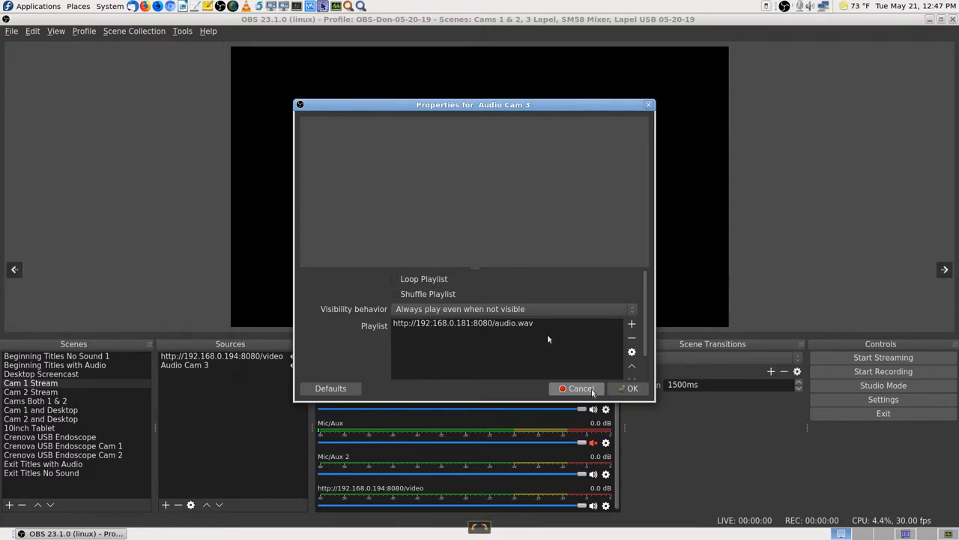
mouse_move(543, 345)
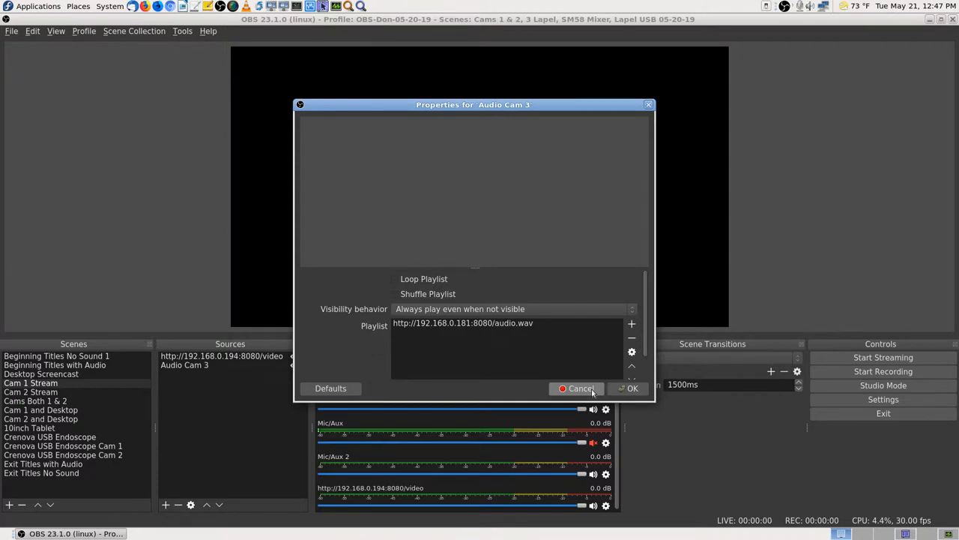
mouse_move(553, 343)
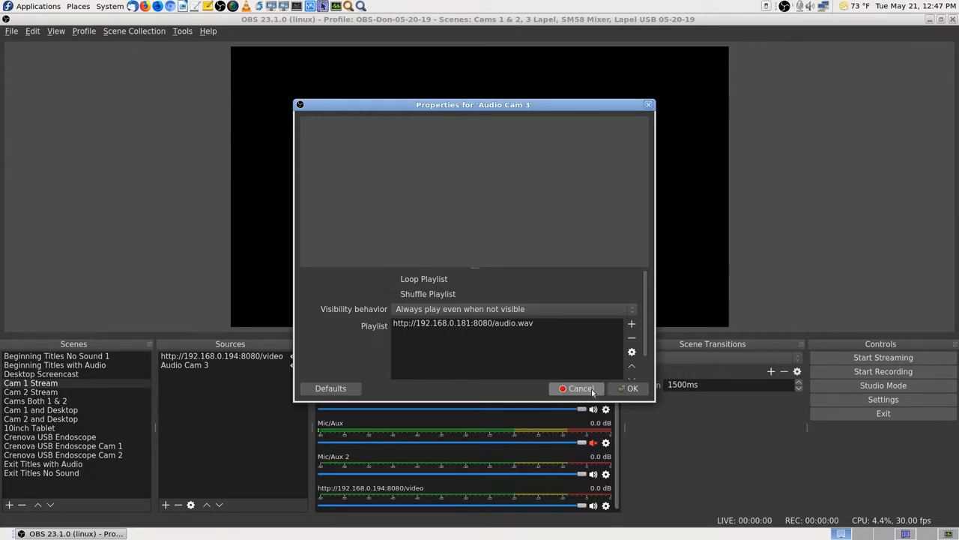
mouse_move(493, 358)
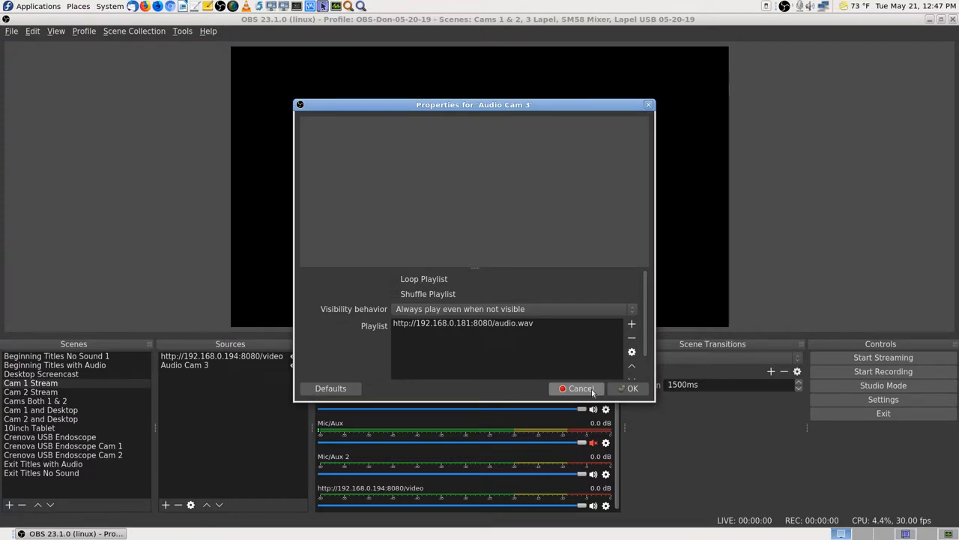
Step: Show the Audio Cam 3 Properties screenshot with 'Stop when not visible, restart when visible' behaviour
left_click_drag(472, 105, 462, 39)
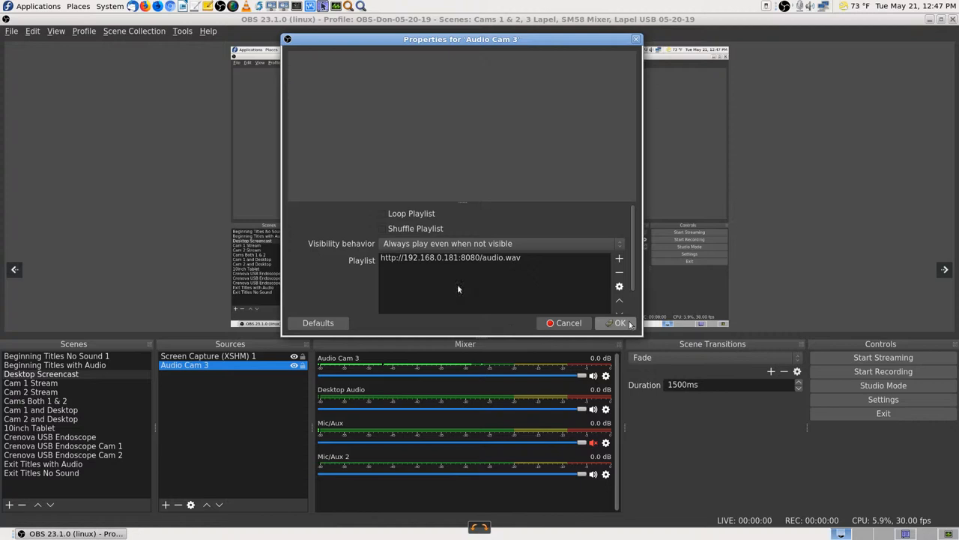
mouse_move(502, 258)
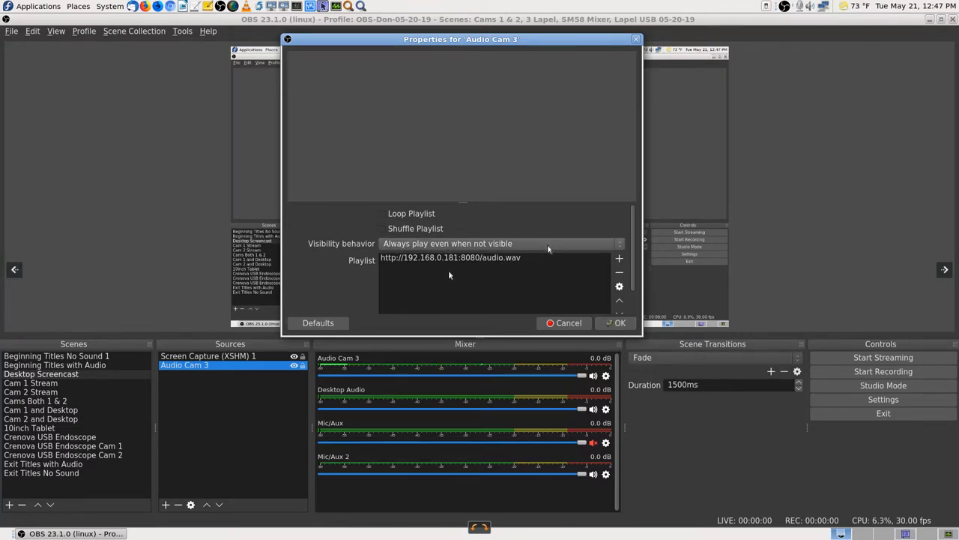
left_click(501, 243)
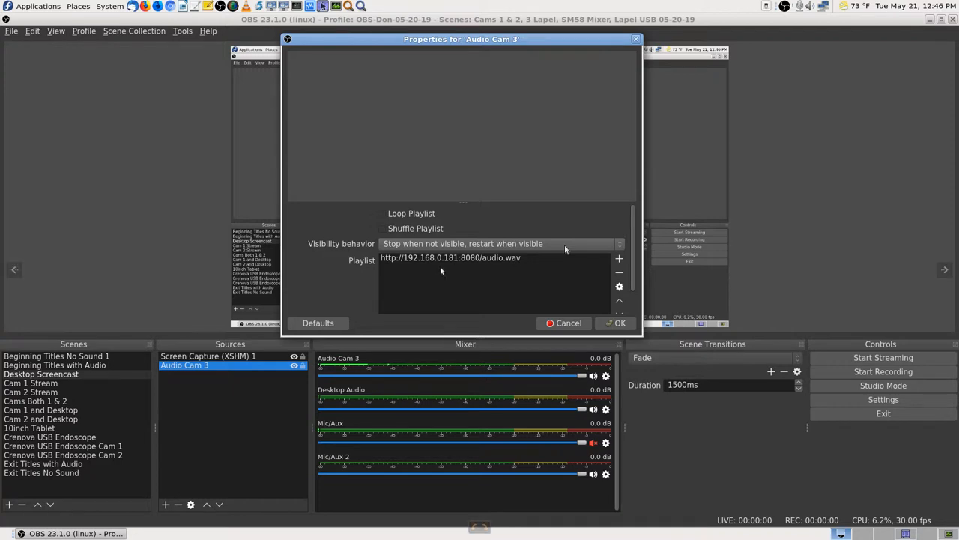
mouse_move(552, 267)
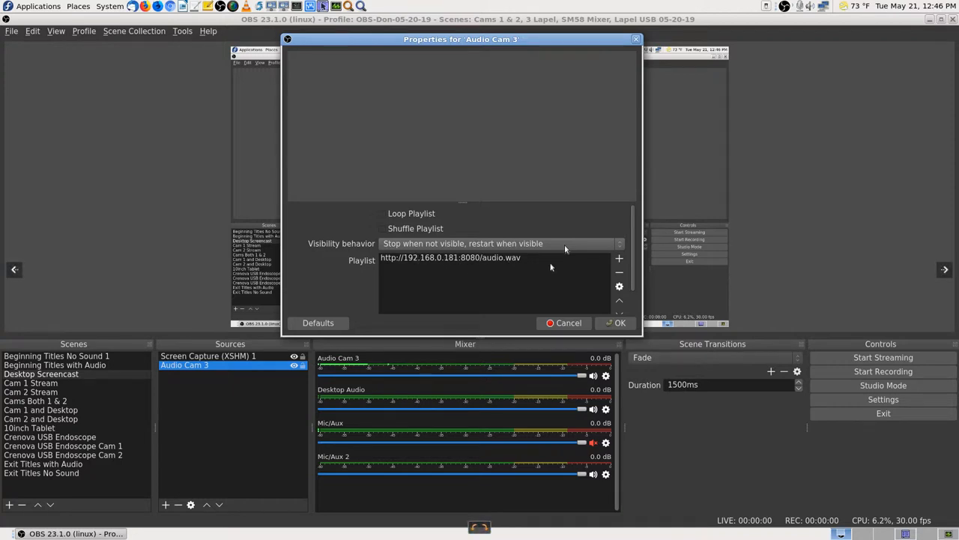
mouse_move(453, 289)
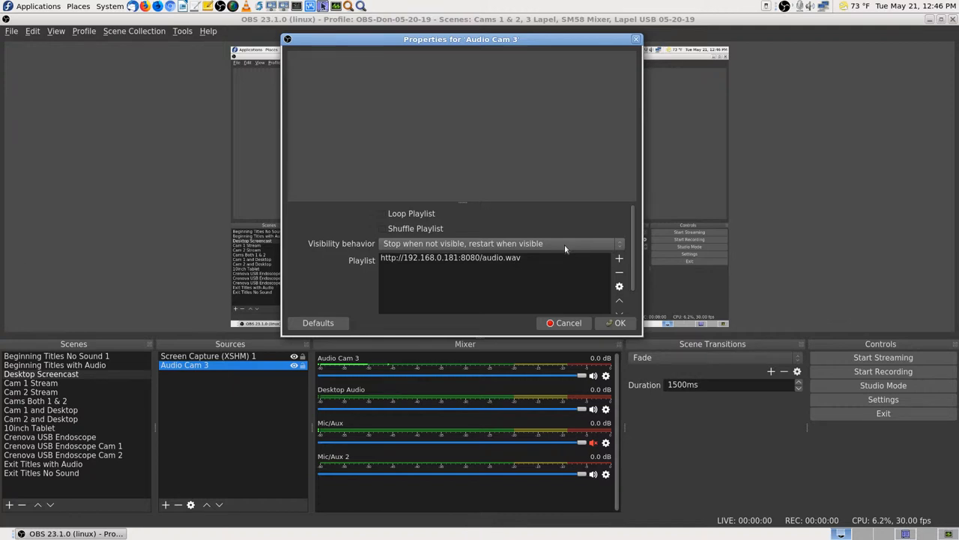
mouse_move(457, 284)
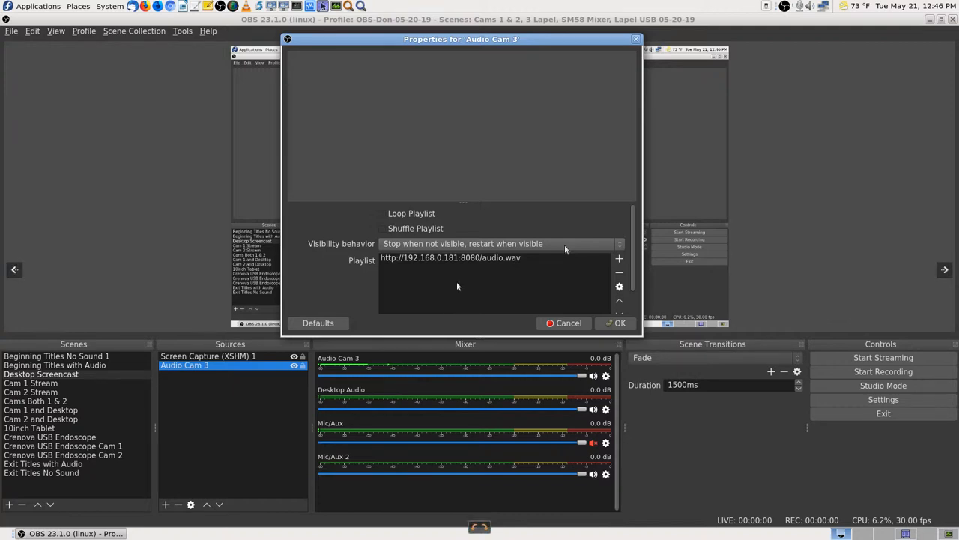
mouse_move(435, 283)
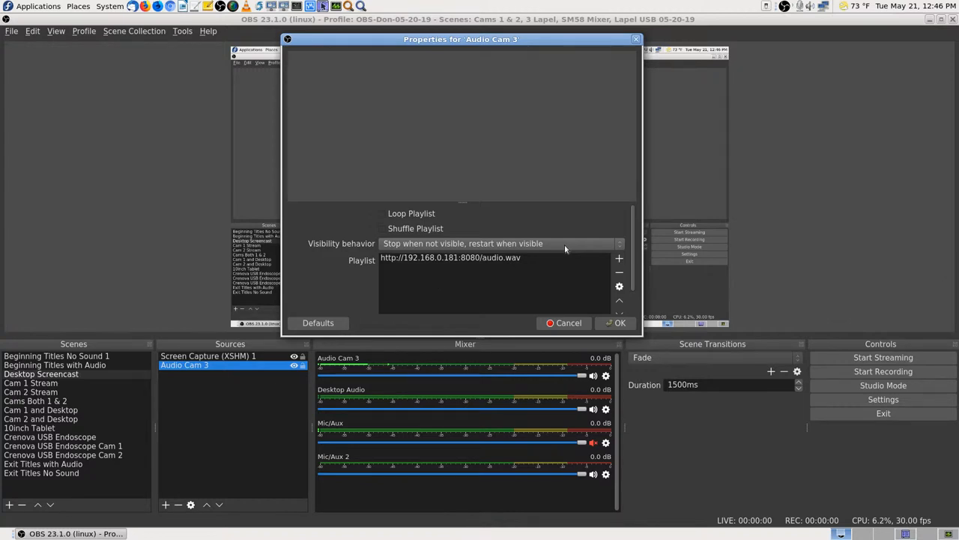
mouse_move(501, 288)
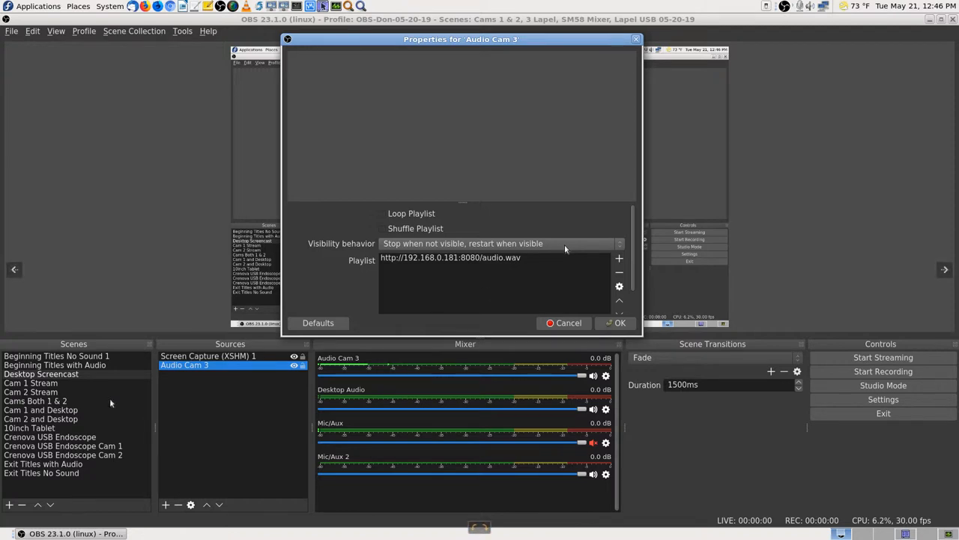
mouse_move(480, 288)
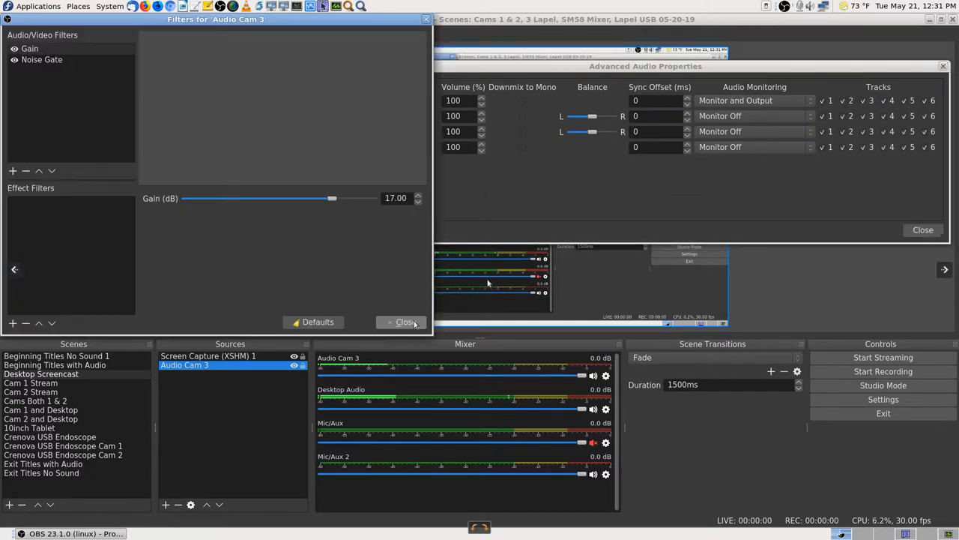
mouse_move(73, 107)
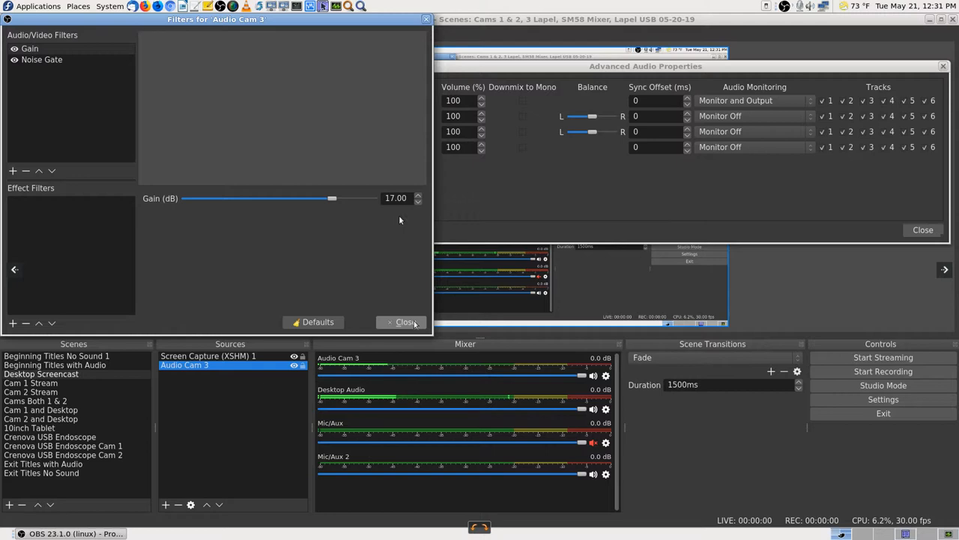
mouse_move(399, 228)
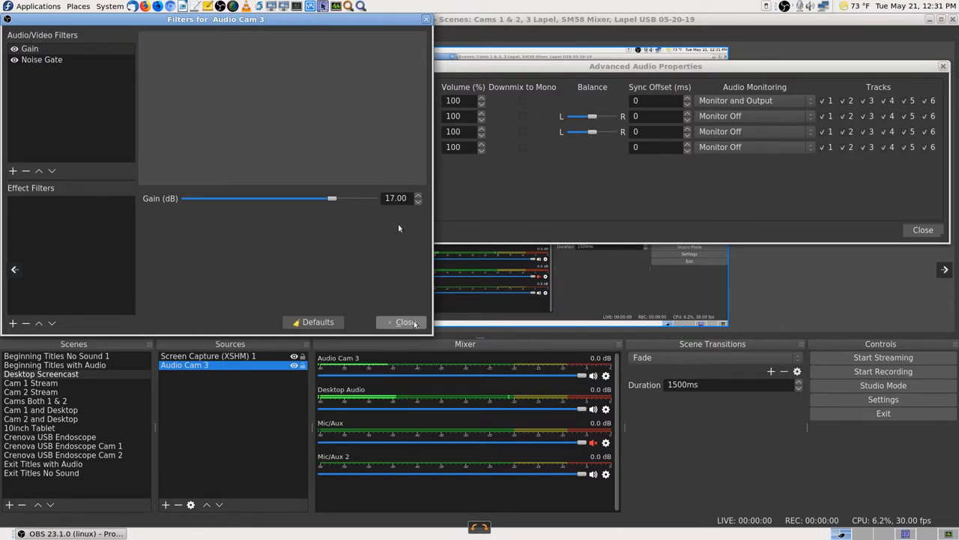
Step: Select the Noise Gate filter of Audio Cam 3, revealing thresholds −50 dB close and −55 dB open
left_click(42, 60)
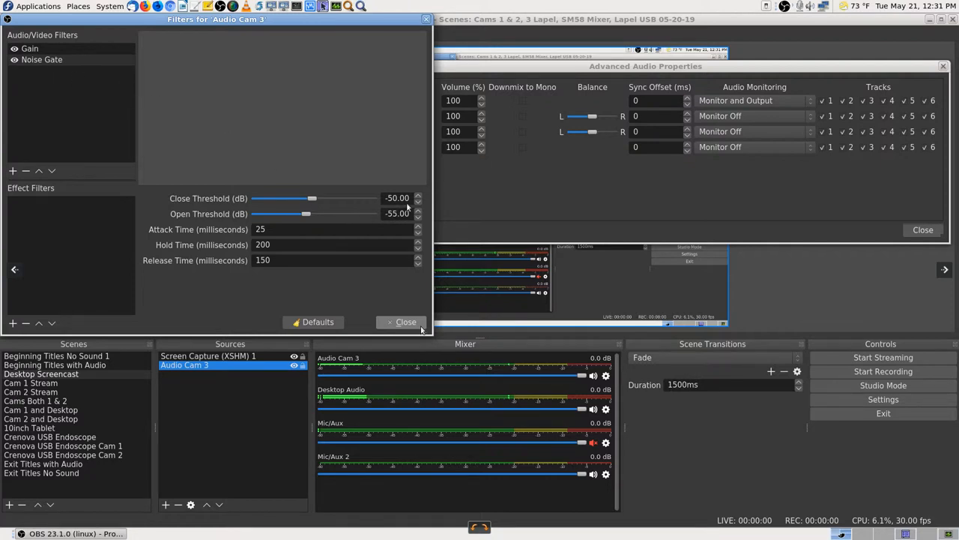
mouse_move(193, 225)
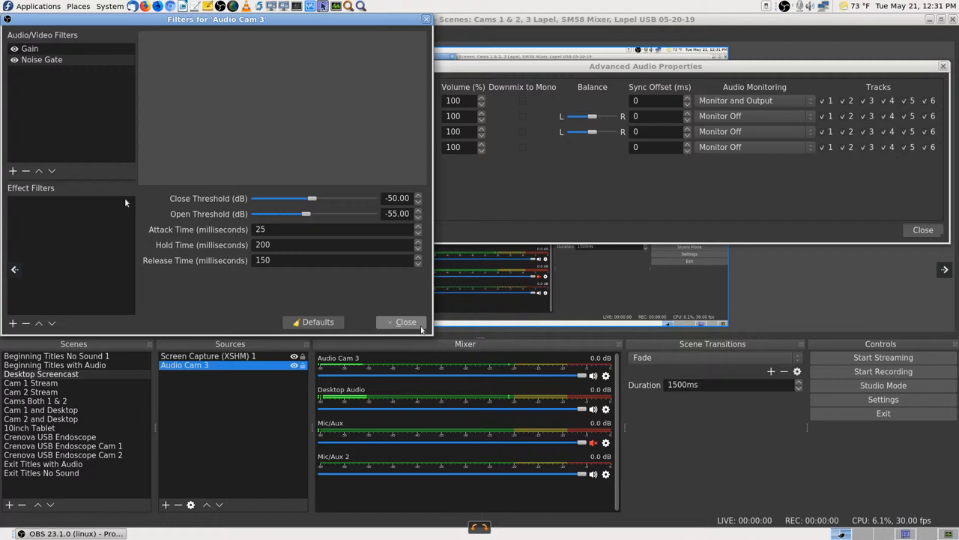
mouse_move(141, 213)
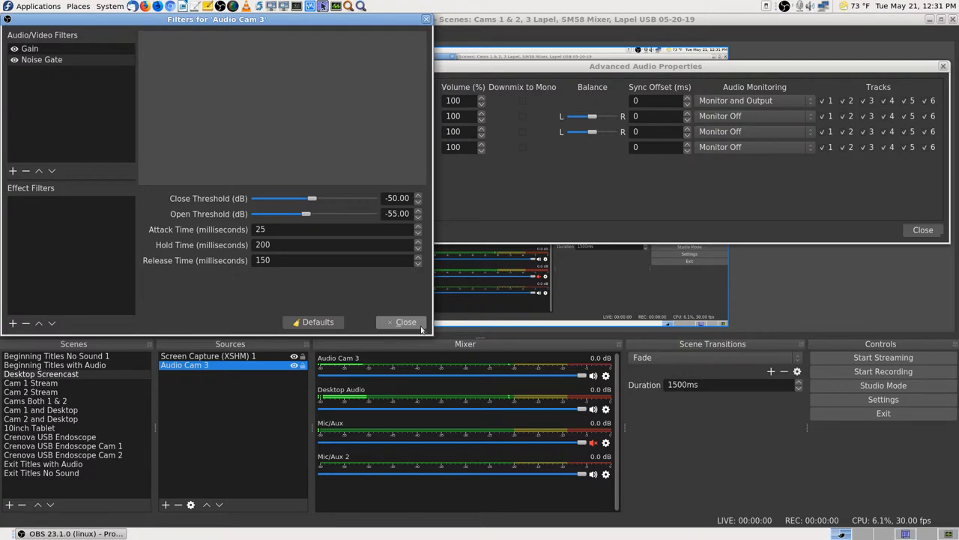
mouse_move(147, 210)
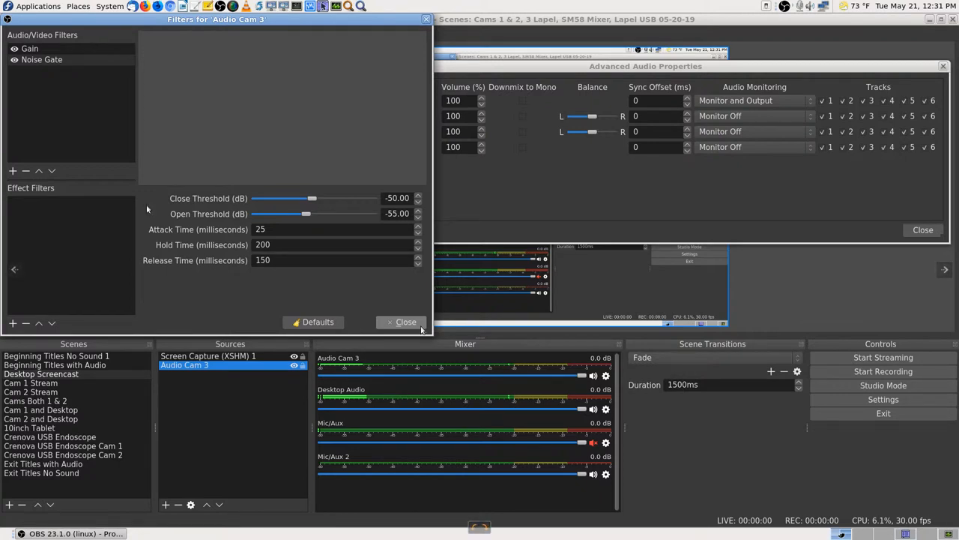
mouse_move(154, 210)
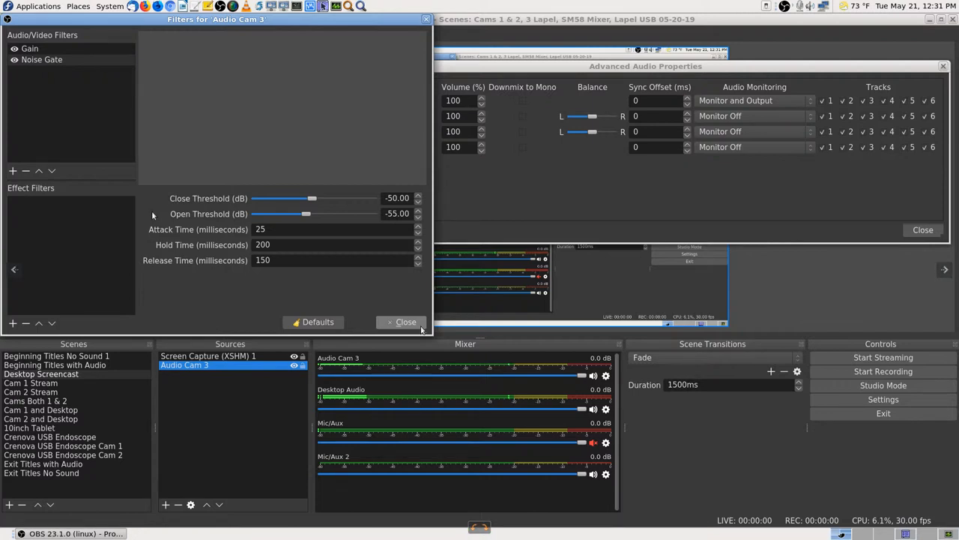
mouse_move(312, 287)
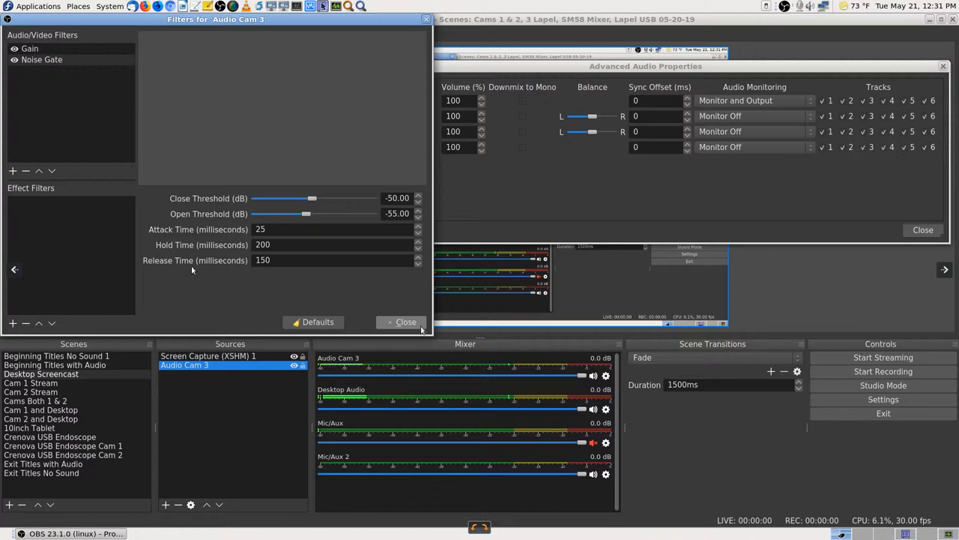
mouse_move(306, 281)
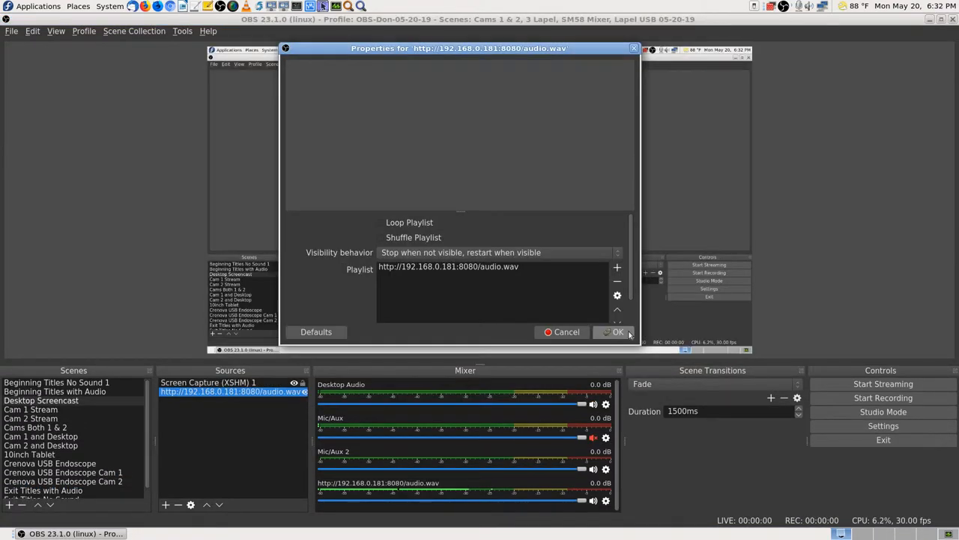
Step: Confirm the audio.wav stream source's properties before viewing its −32/−26 dB Noise Gate
left_click(618, 332)
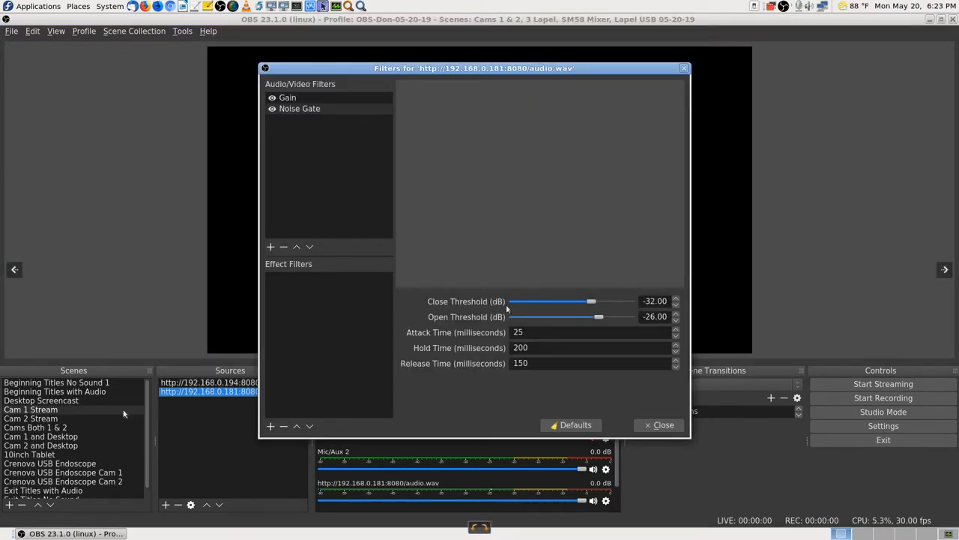
mouse_move(652, 331)
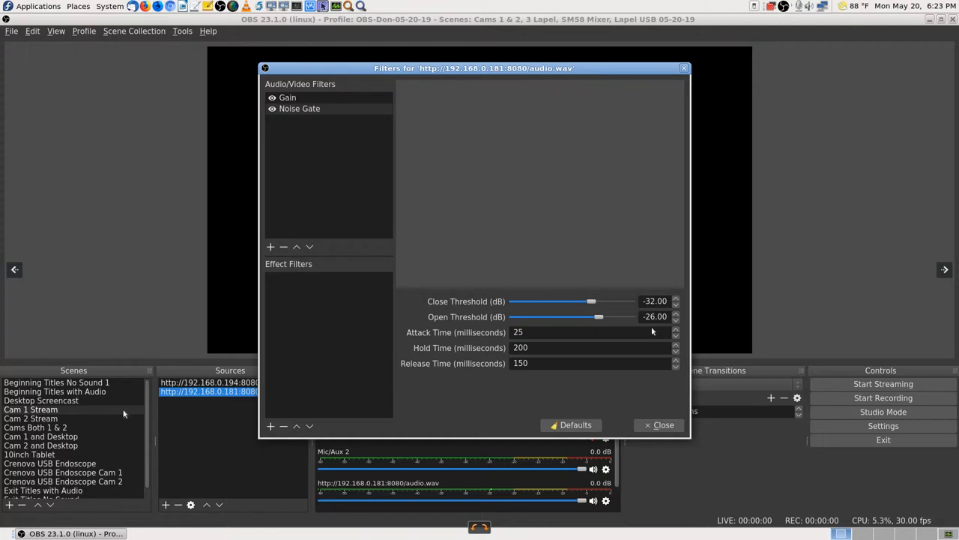
mouse_move(479, 325)
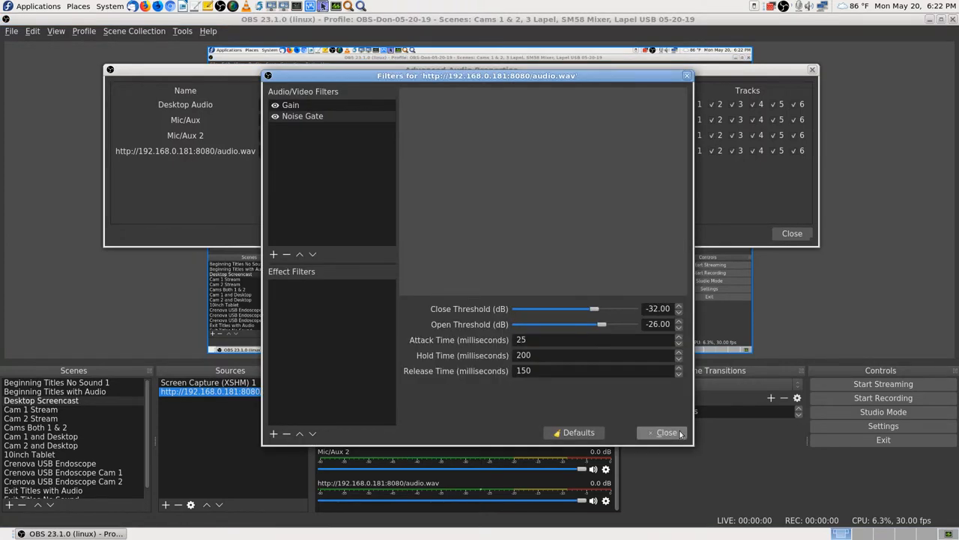
Step: Close the audio source's Filters window and the Advanced Audio Properties dialog
left_click(665, 432)
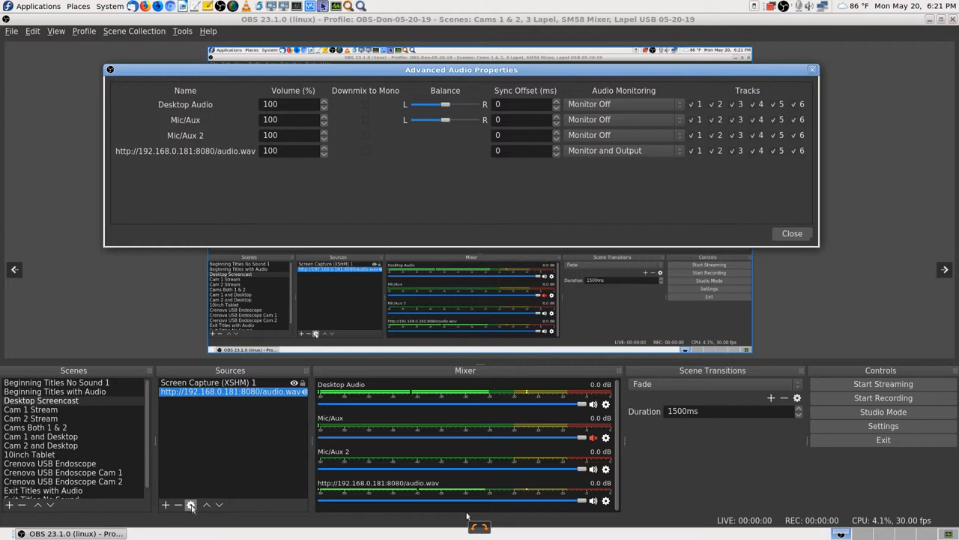
mouse_move(369, 420)
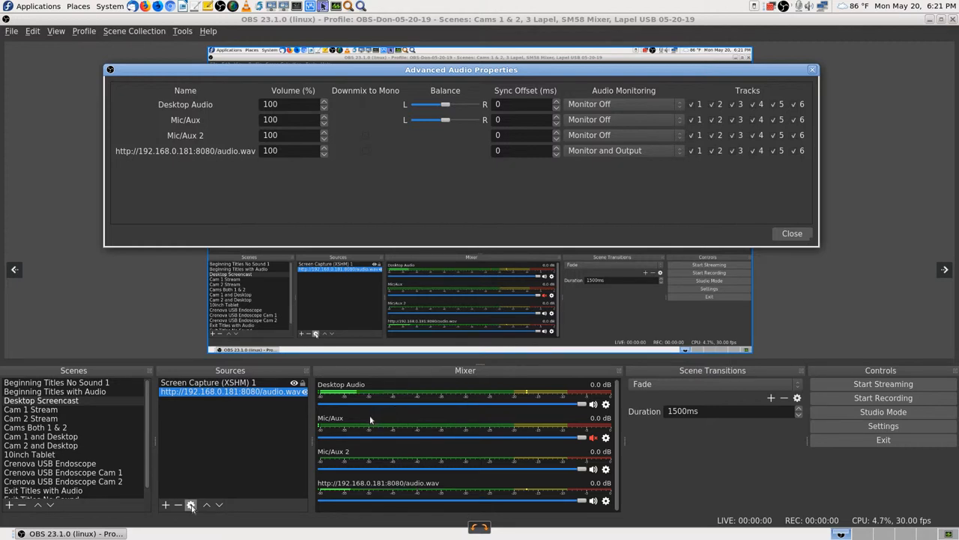
mouse_move(354, 408)
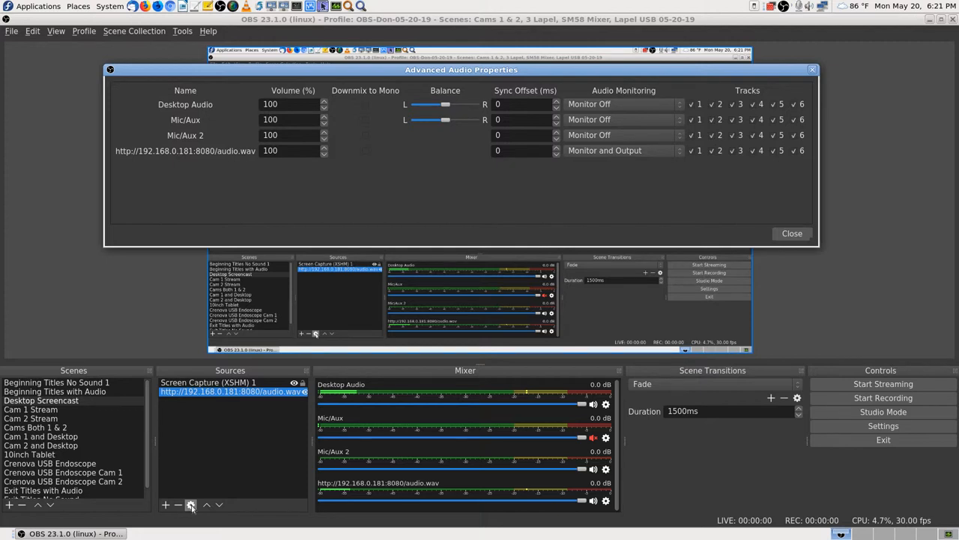
left_click(791, 234)
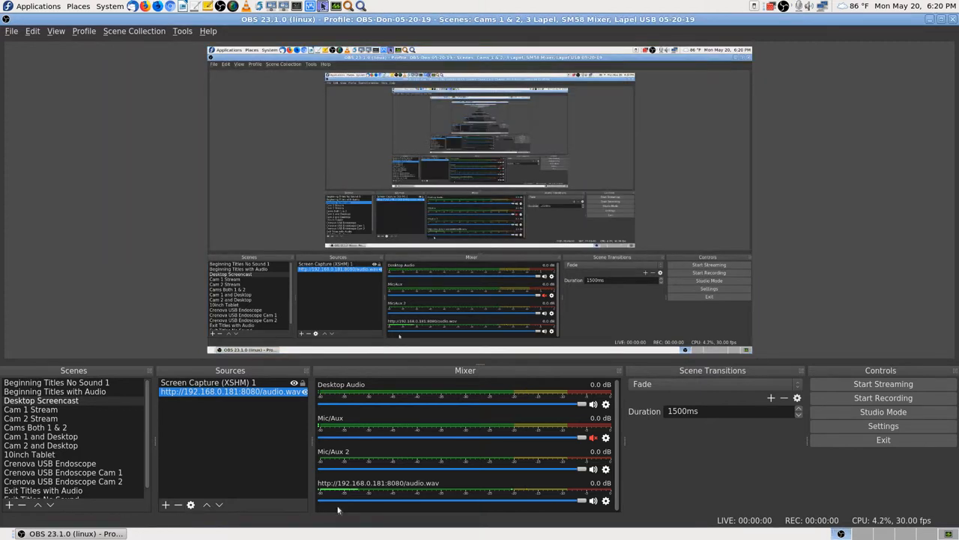
mouse_move(890, 183)
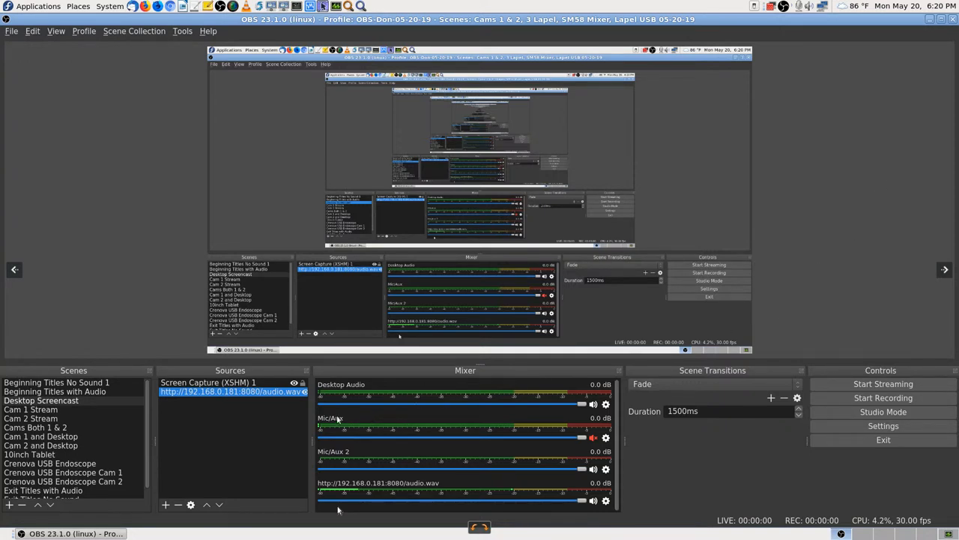
mouse_move(366, 451)
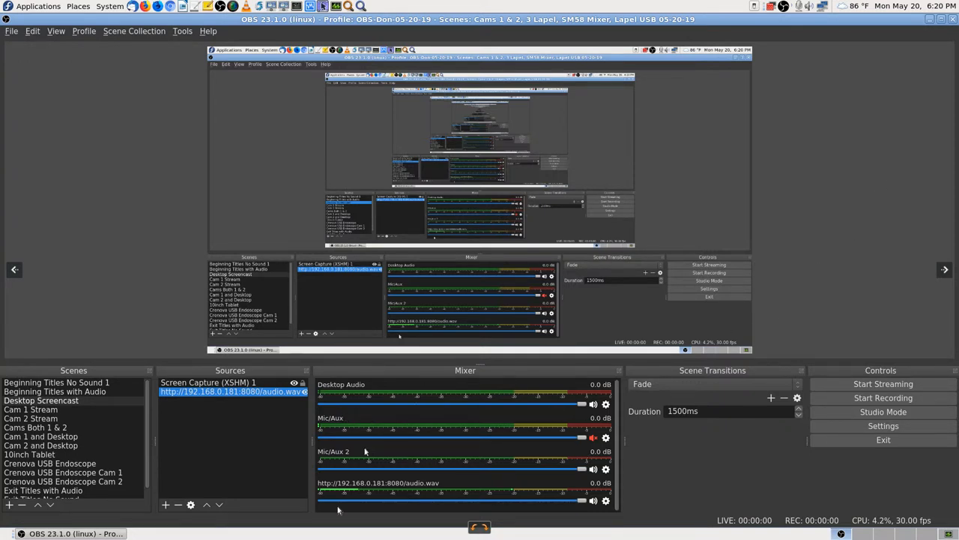
mouse_move(405, 510)
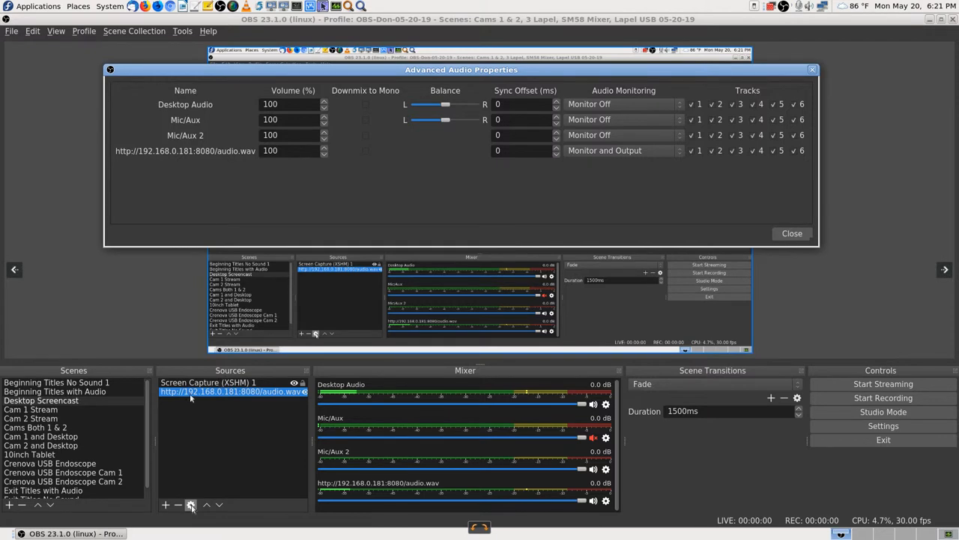
mouse_move(294, 406)
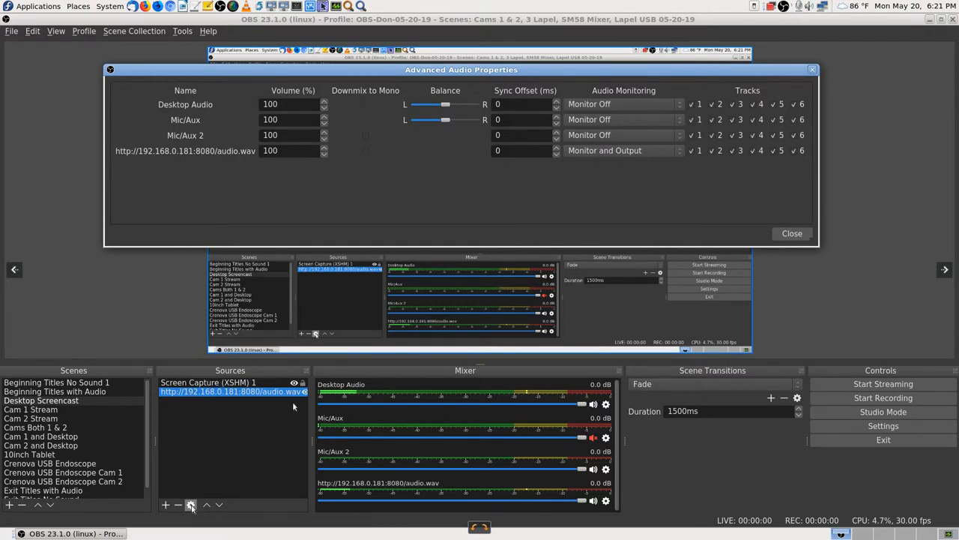
Step: Finish the last screenshots and close the image viewer, returning to Krusader's streamed-videos folder
left_click(791, 234)
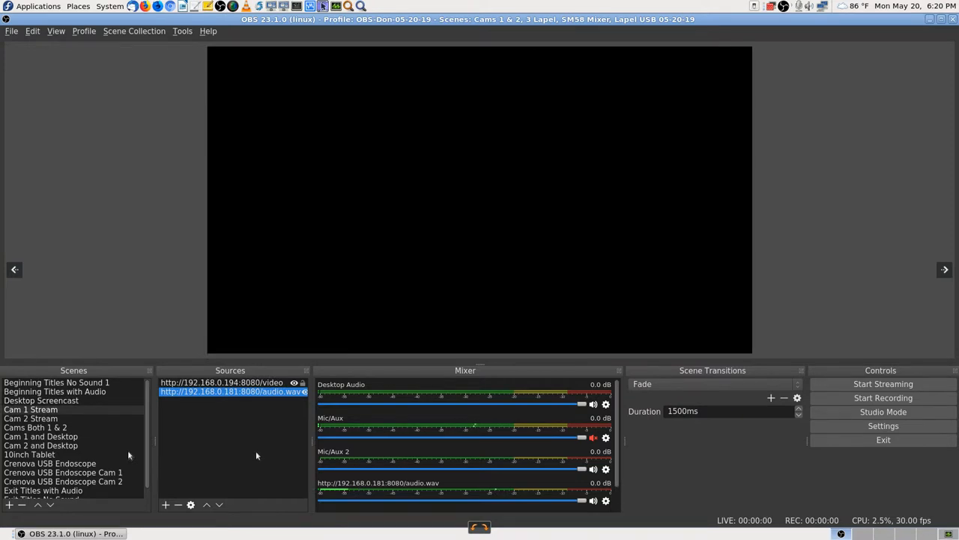
mouse_move(266, 444)
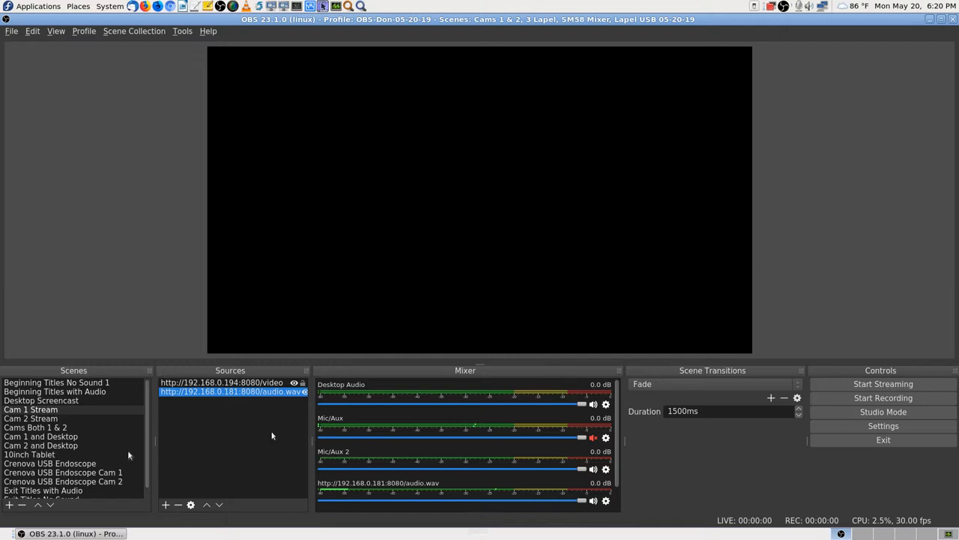
left_click(882, 426)
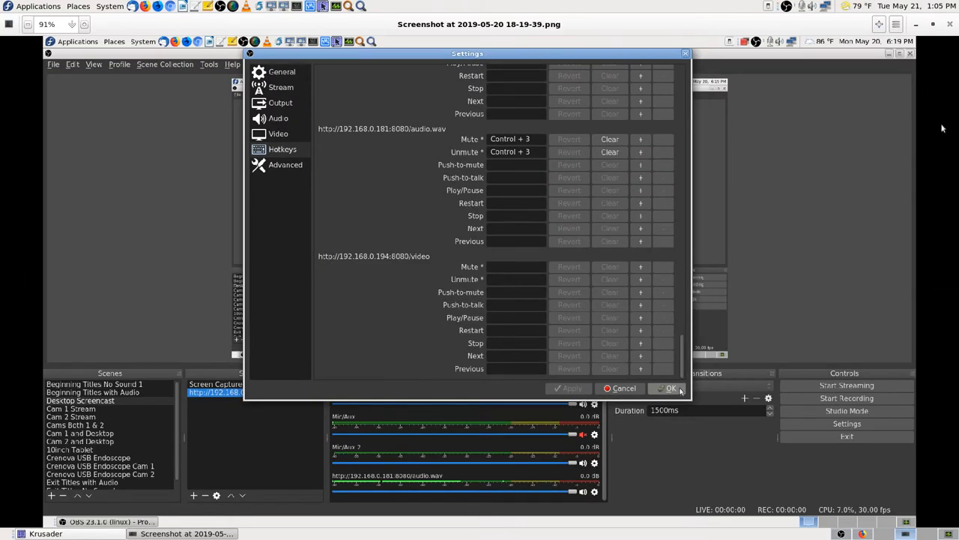
left_click(665, 386)
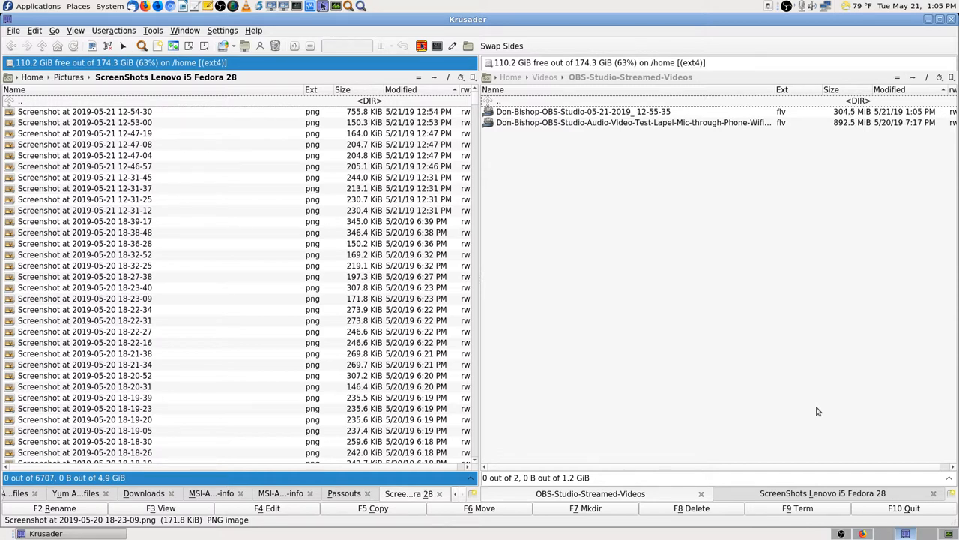
mouse_move(568, 325)
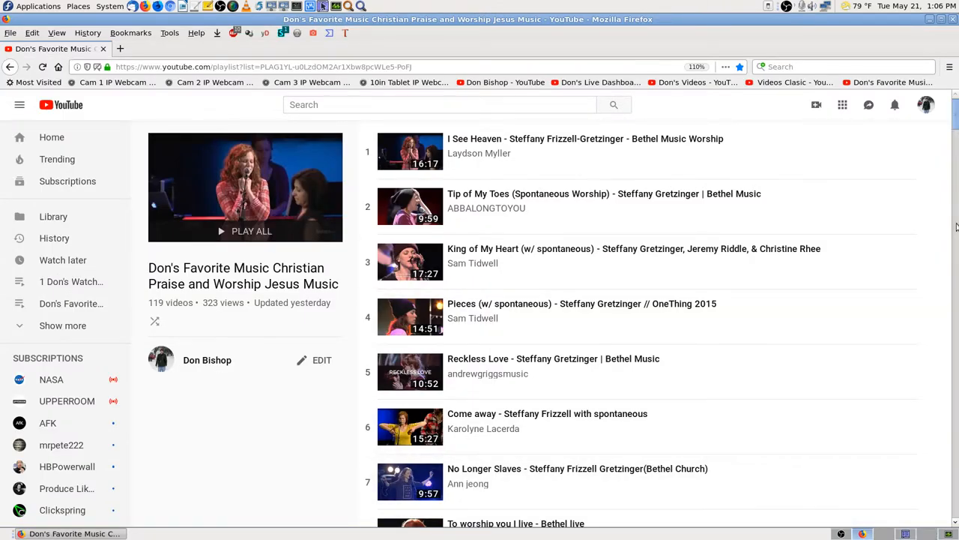
mouse_move(791, 81)
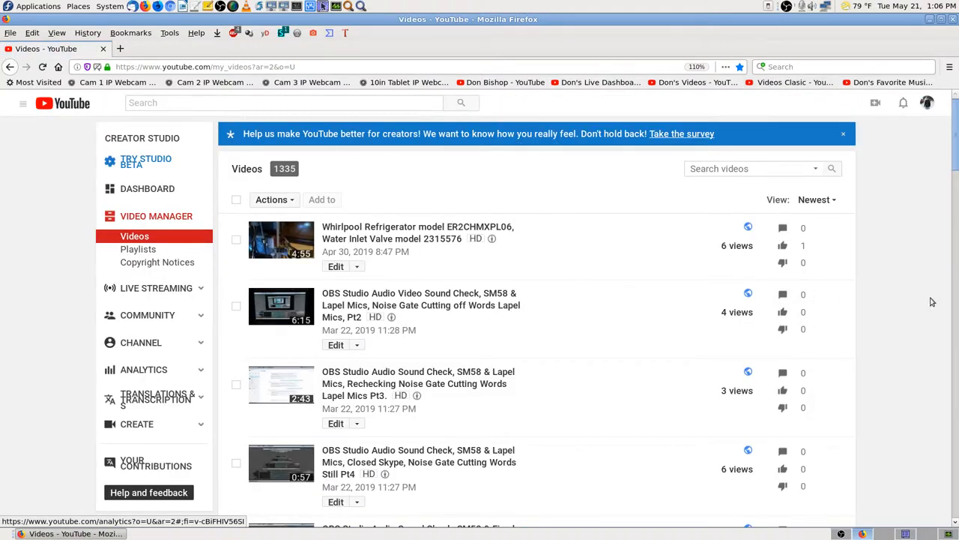
mouse_move(910, 367)
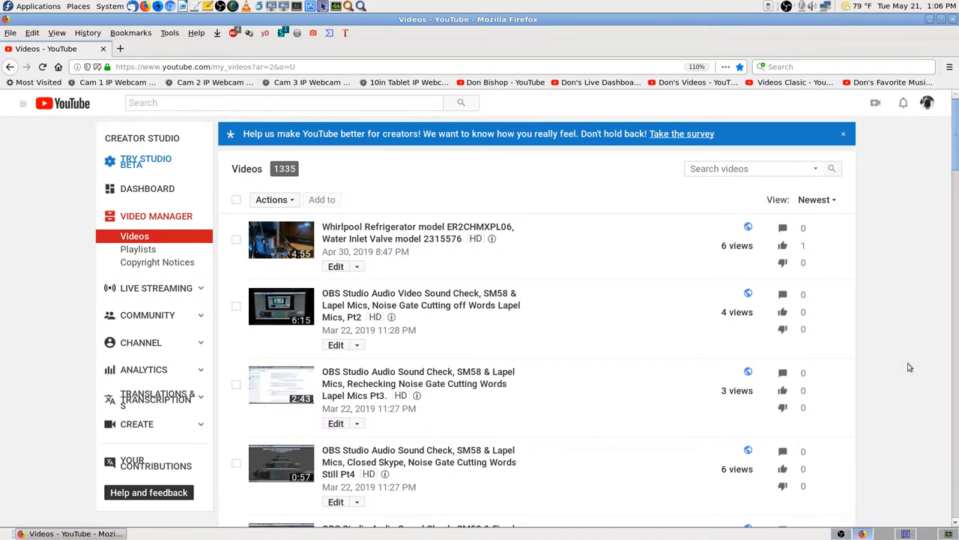
mouse_move(841, 534)
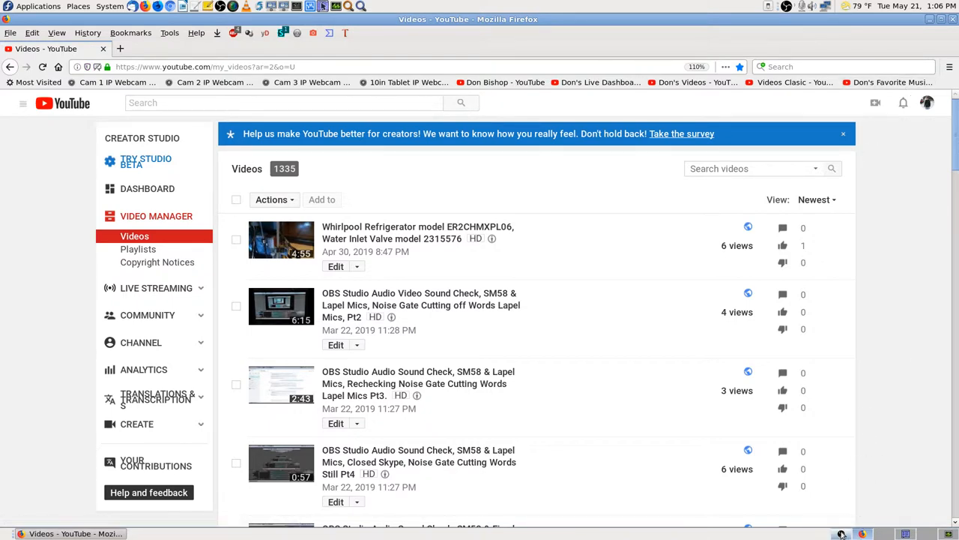
Step: Leave the YouTube playlist for the channel's uploaded videos list in Creator Studio
left_click(863, 533)
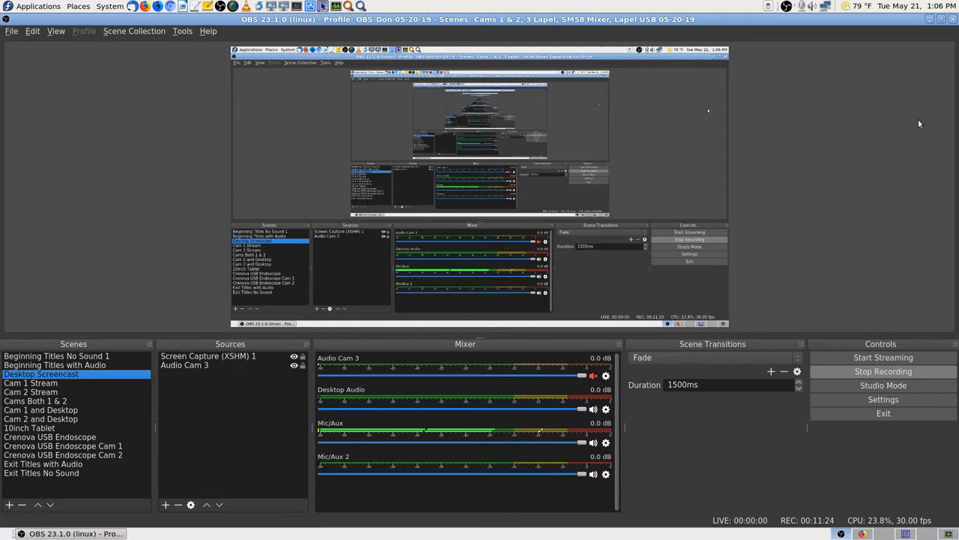
mouse_move(706, 473)
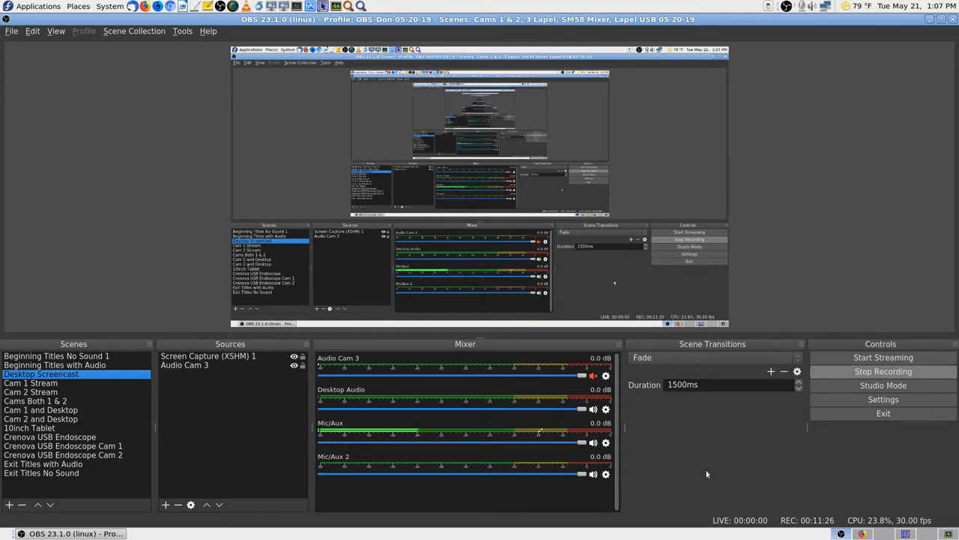
mouse_move(622, 399)
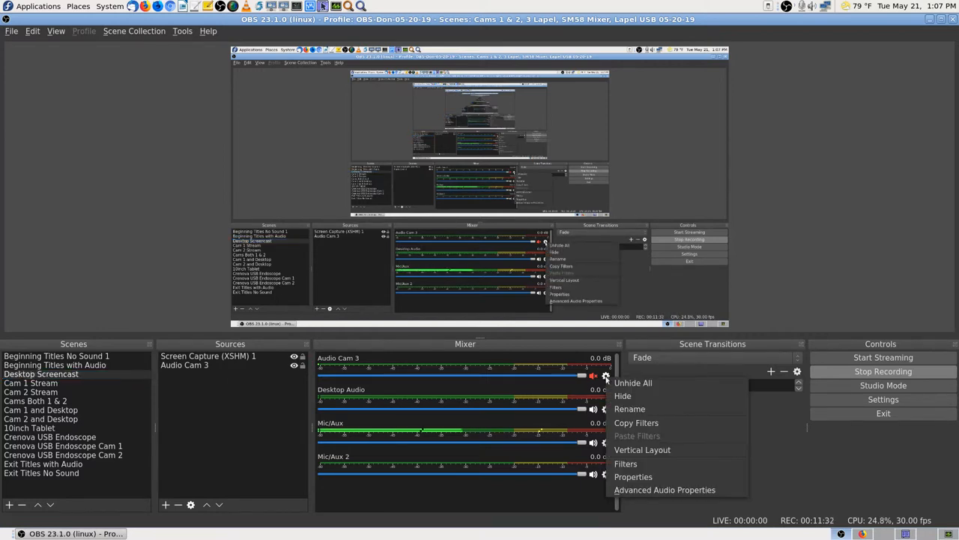
Step: Bring up Advanced Audio Properties, positioned across the top of the screen, with Mic/Aux monitoring choices shown
left_click(663, 488)
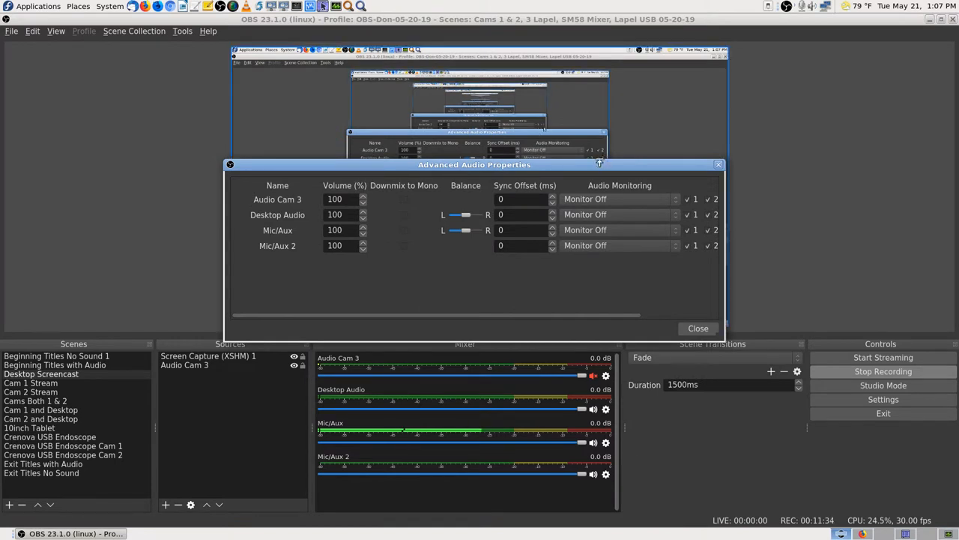
left_click_drag(473, 164, 477, 51)
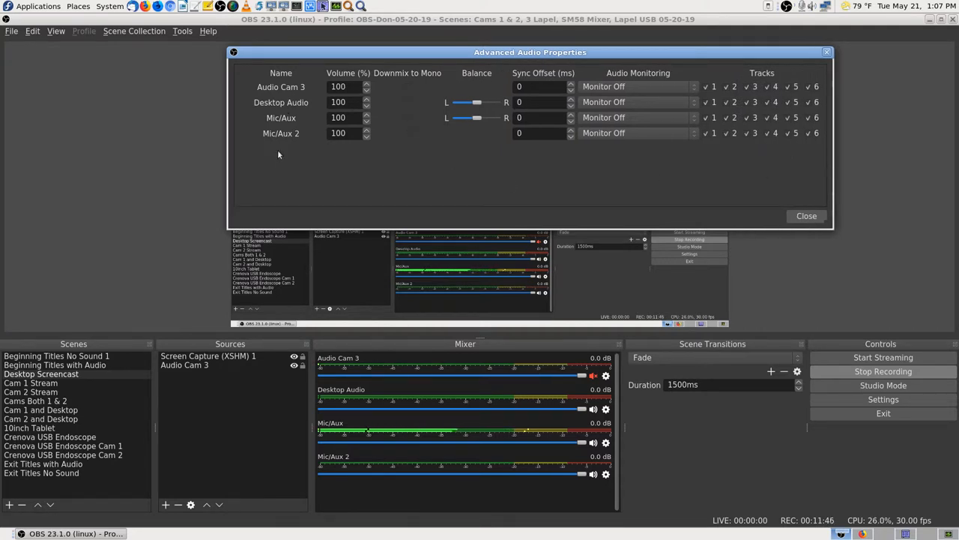
left_click_drag(531, 51, 480, 71)
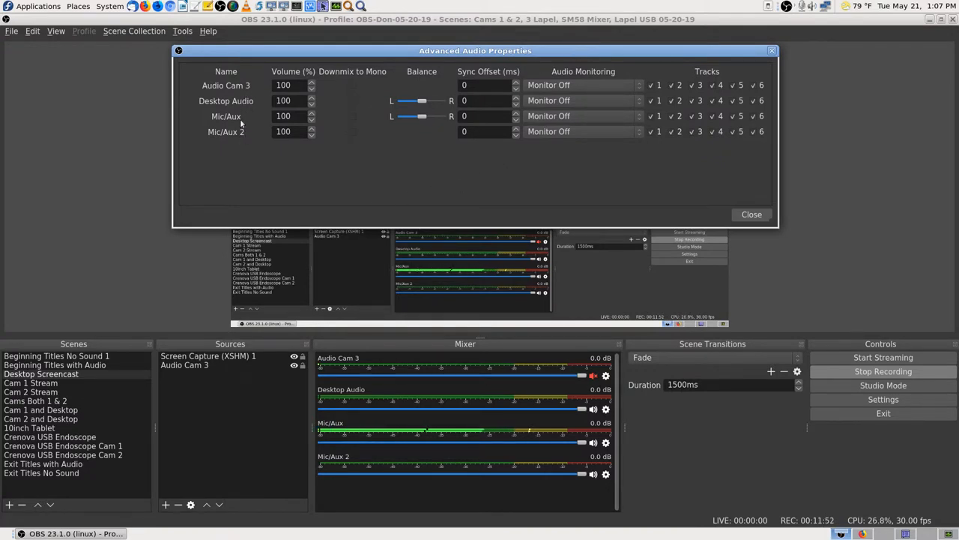
mouse_move(521, 167)
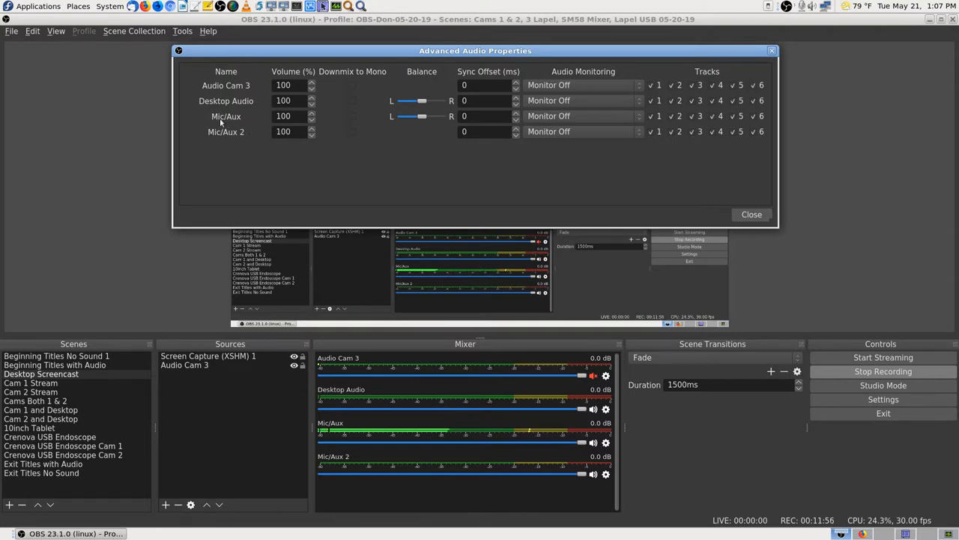
left_click(638, 117)
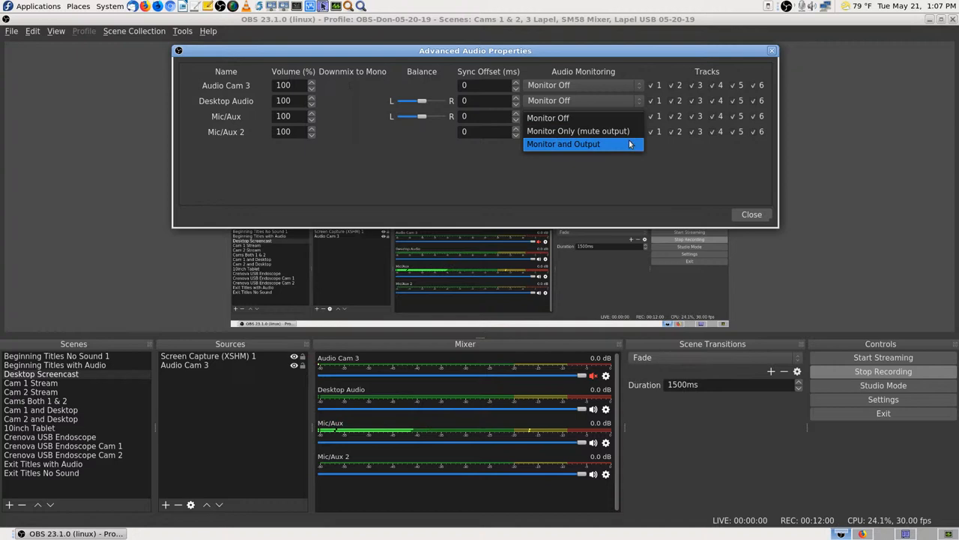
Step: Set Mic/Aux monitoring to Monitor and Output while keeping Desktop Audio at Monitor Off
left_click(564, 144)
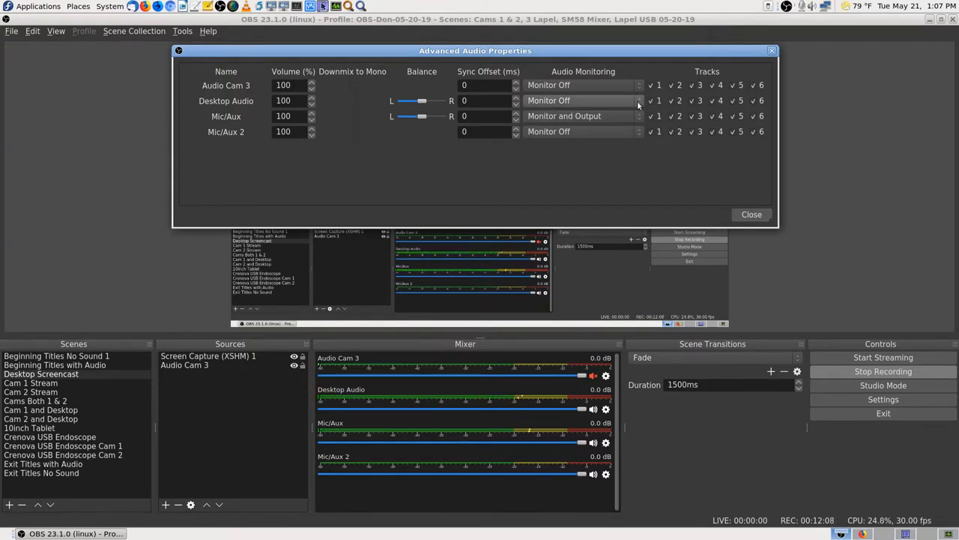
left_click(637, 100)
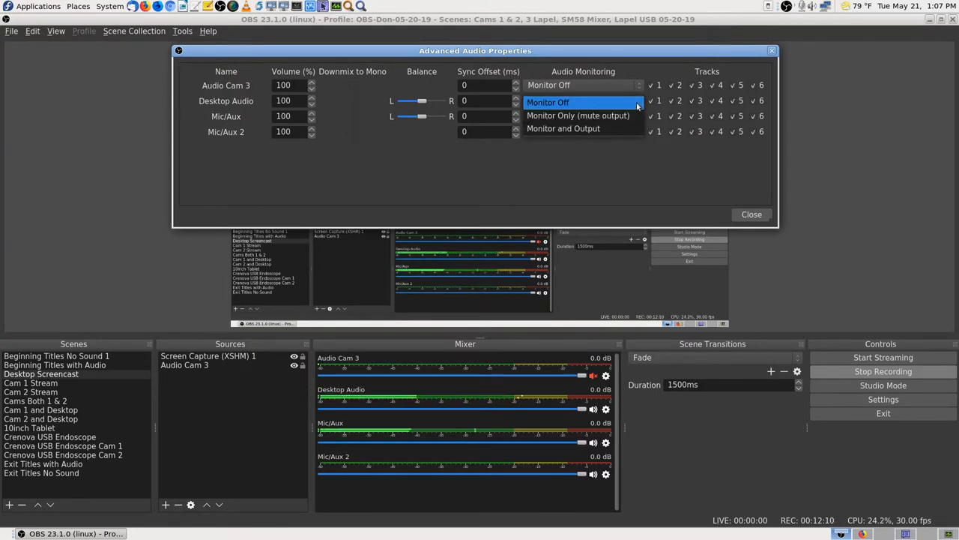
left_click(563, 115)
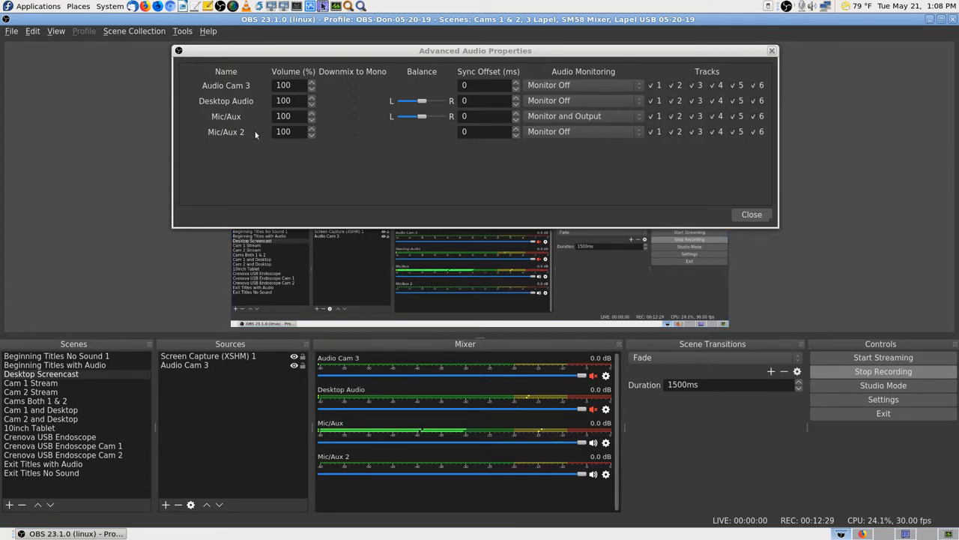
mouse_move(483, 210)
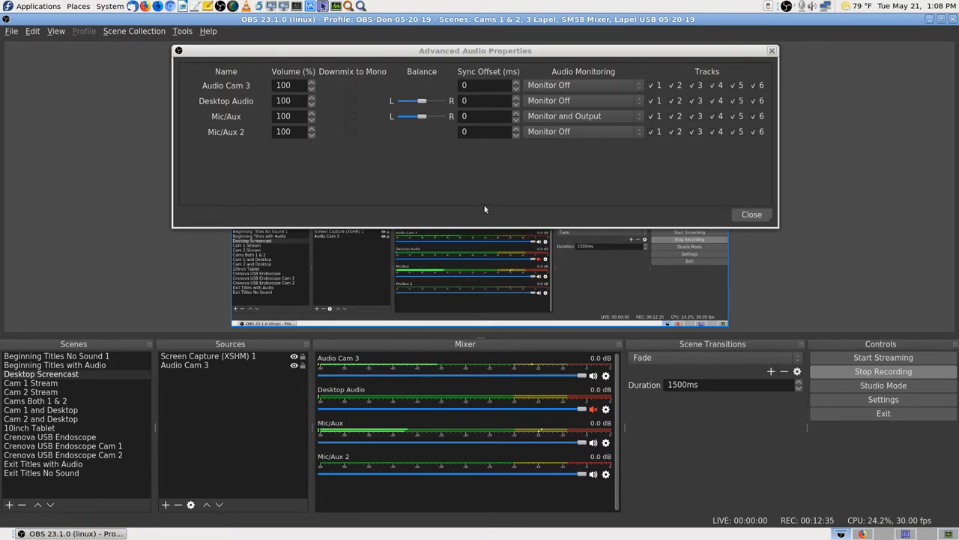
mouse_move(914, 224)
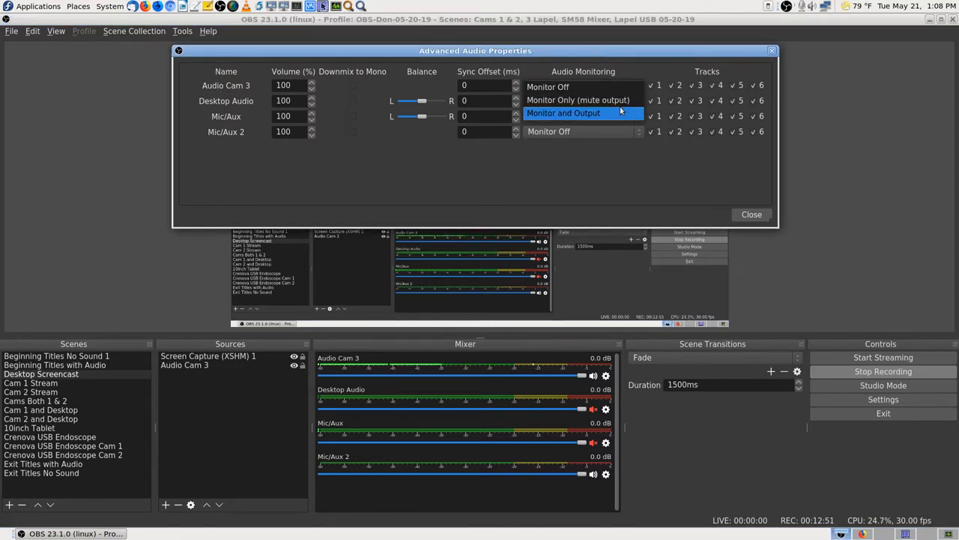
Step: Set Audio Cam 3 monitoring to Monitor and Output
left_click(563, 114)
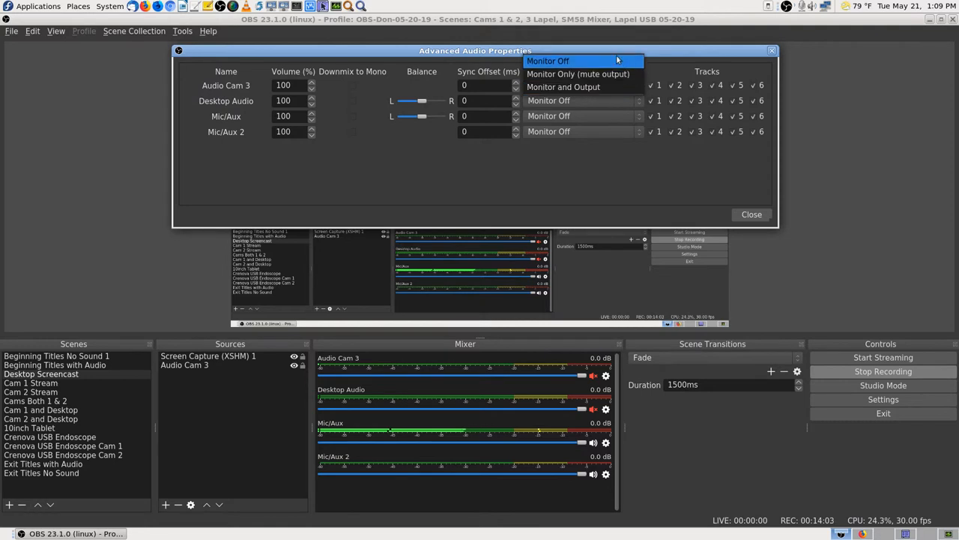
Step: Set Audio Cam 3's Audio Monitoring to Monitor Off, leaving no source monitored
left_click(549, 60)
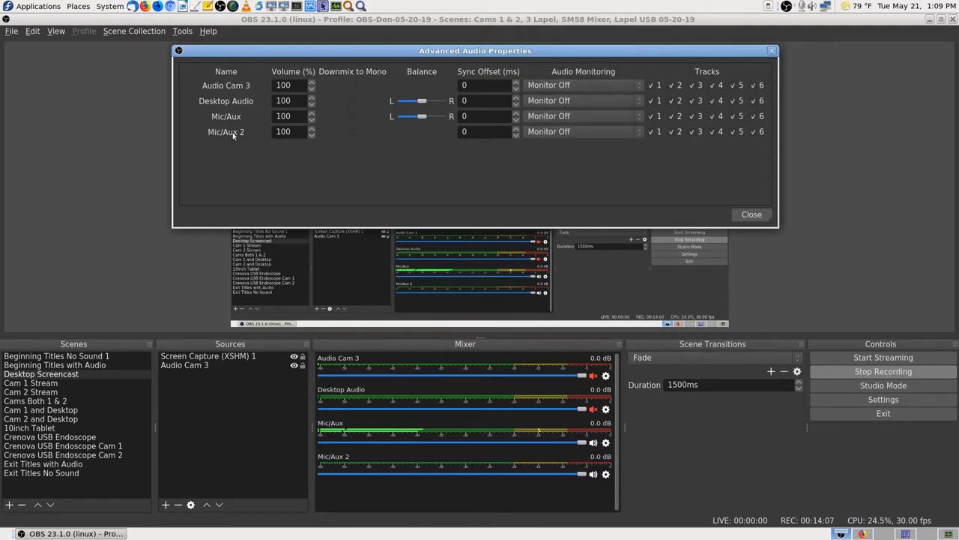
mouse_move(618, 156)
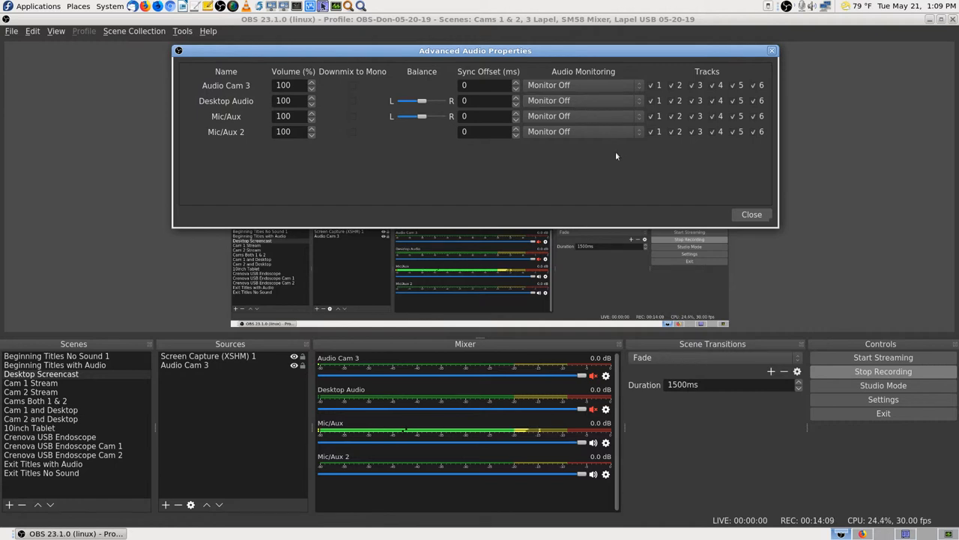
mouse_move(437, 168)
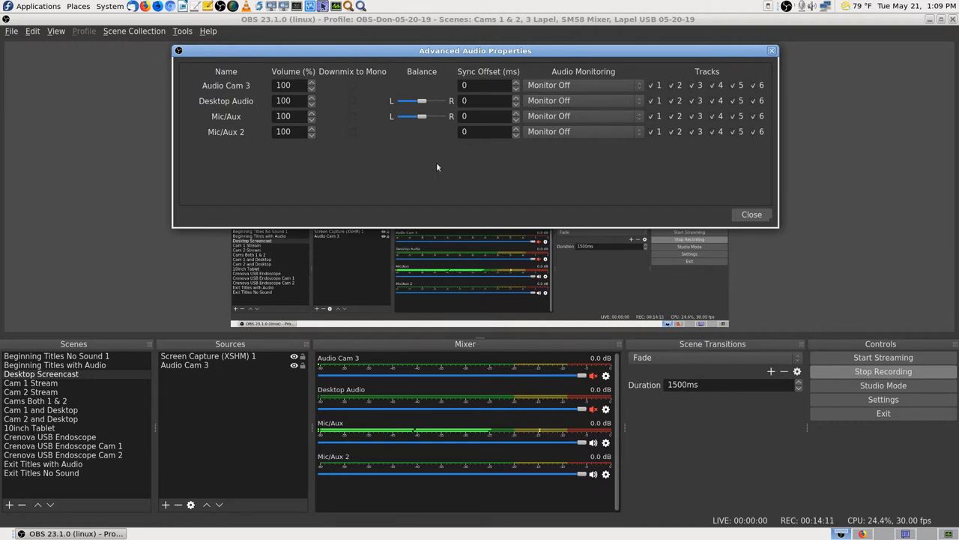
mouse_move(378, 170)
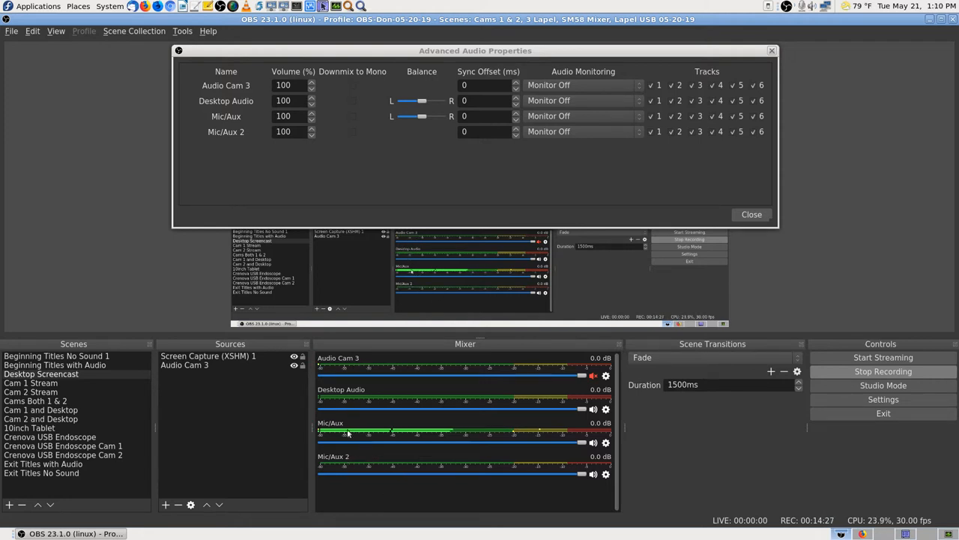
mouse_move(408, 448)
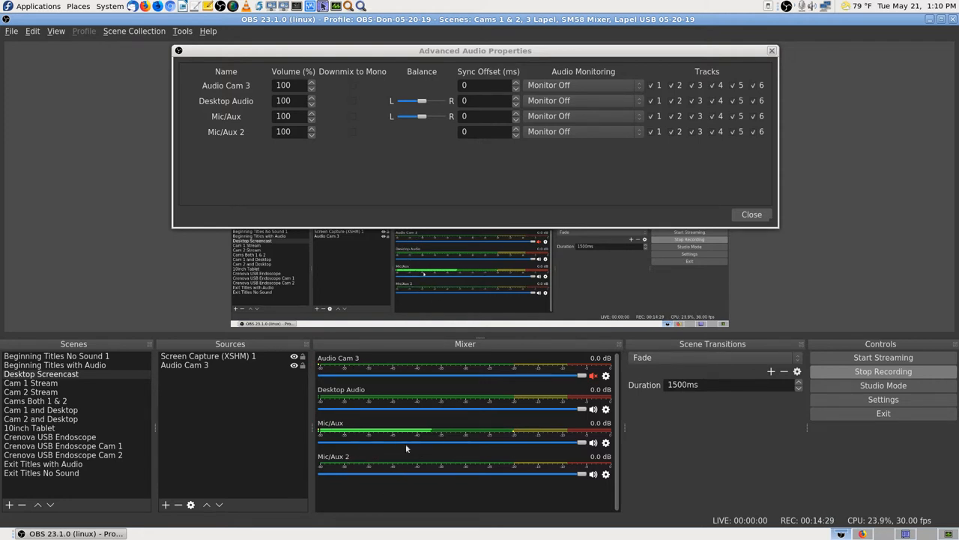
mouse_move(788, 234)
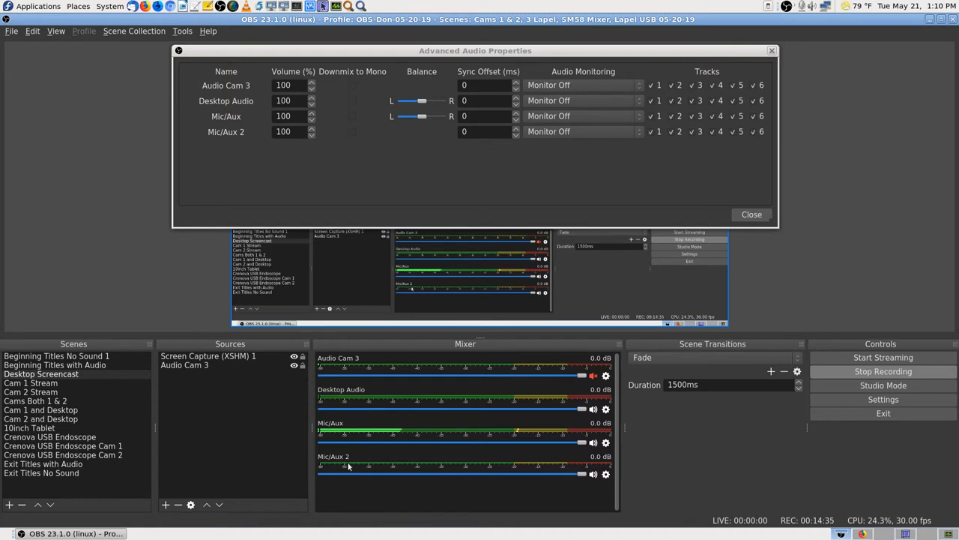
mouse_move(811, 195)
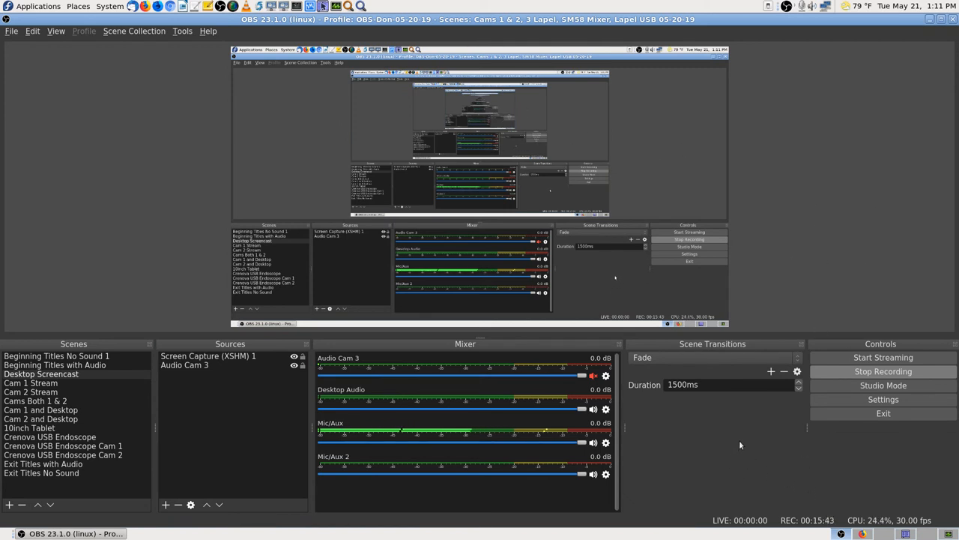
mouse_move(727, 453)
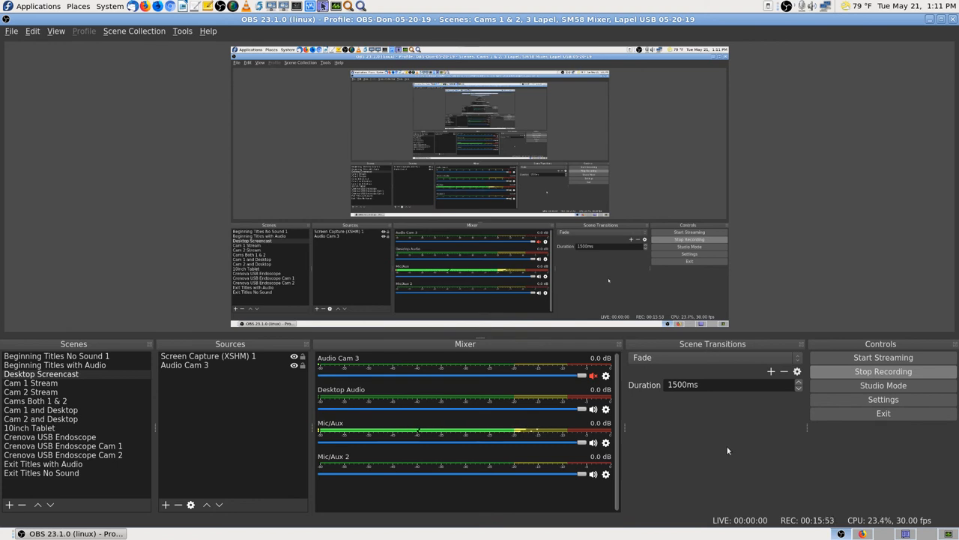
mouse_move(756, 461)
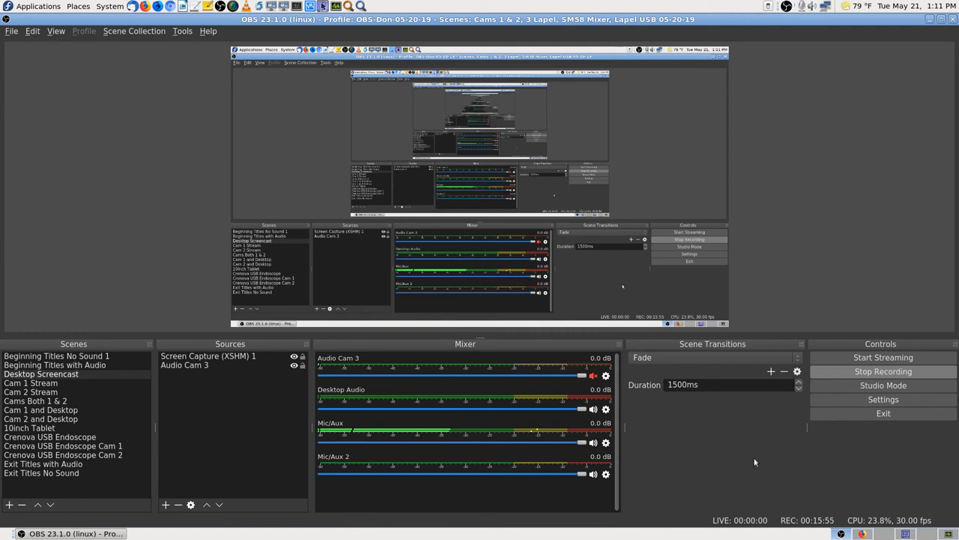